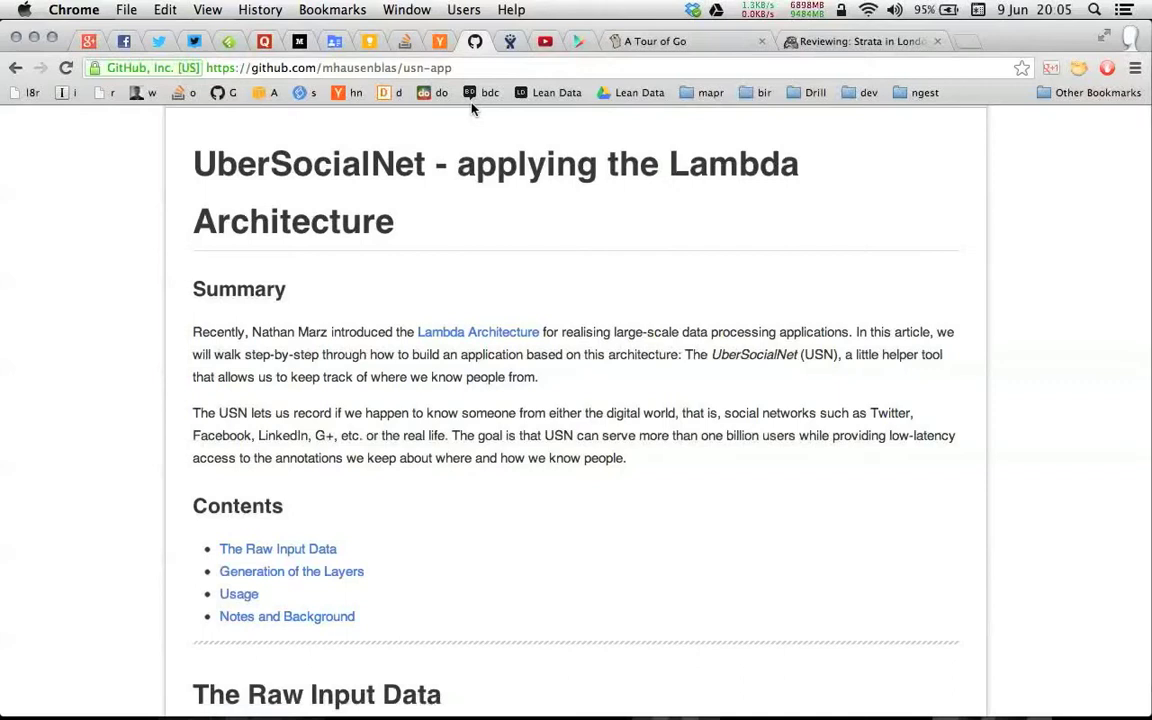
mouse_move(418, 272)
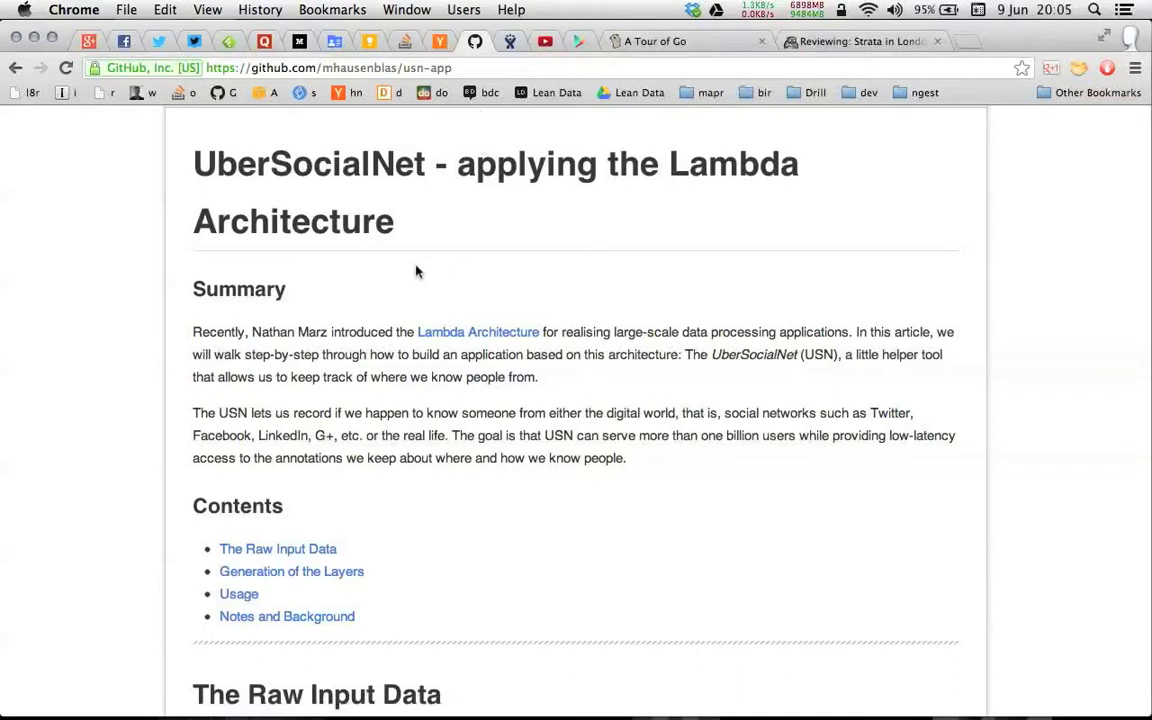
mouse_move(314, 632)
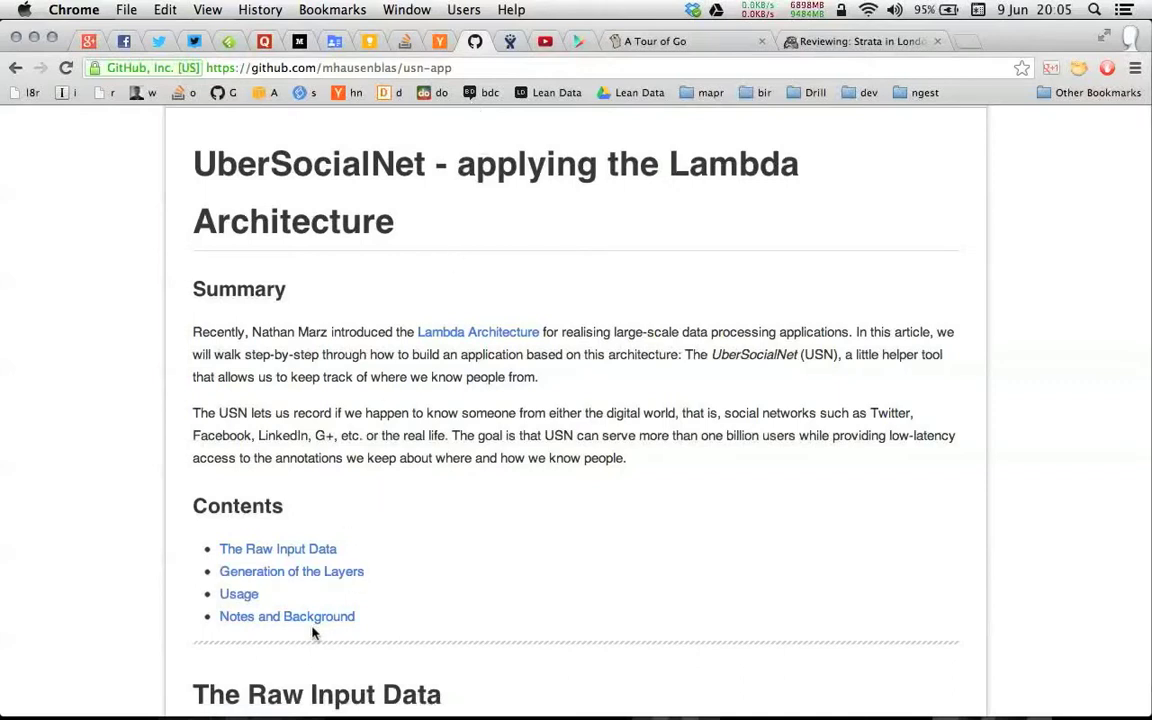
Jump to the README's Notes and Background section showing the HBase usn_friends schema.
left_click(287, 616)
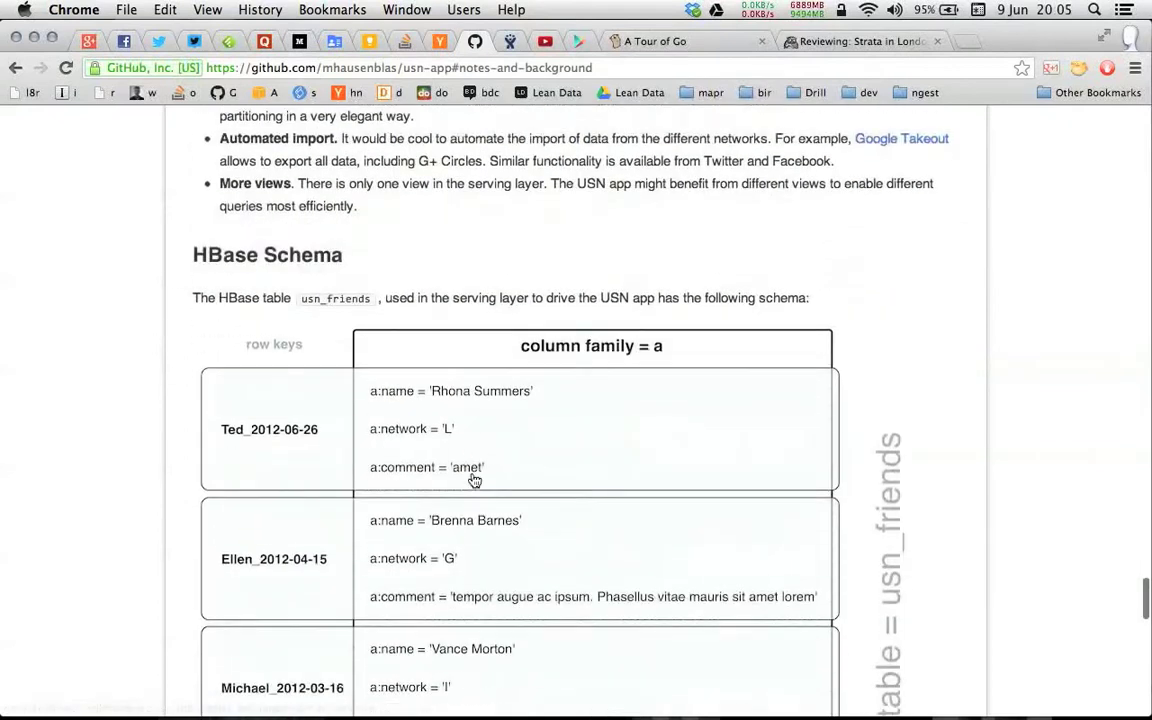
Scroll up to the Wire-level Architecture diagram with the batch and serving layers.
scroll("up", 3)
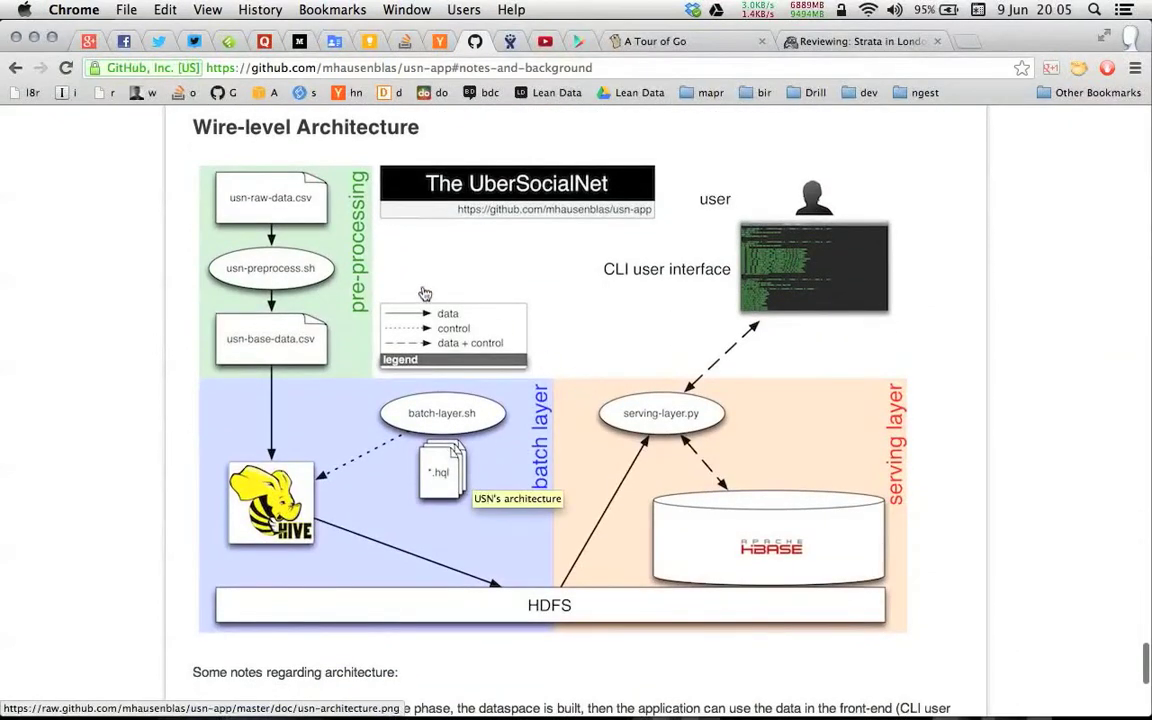
mouse_move(168, 265)
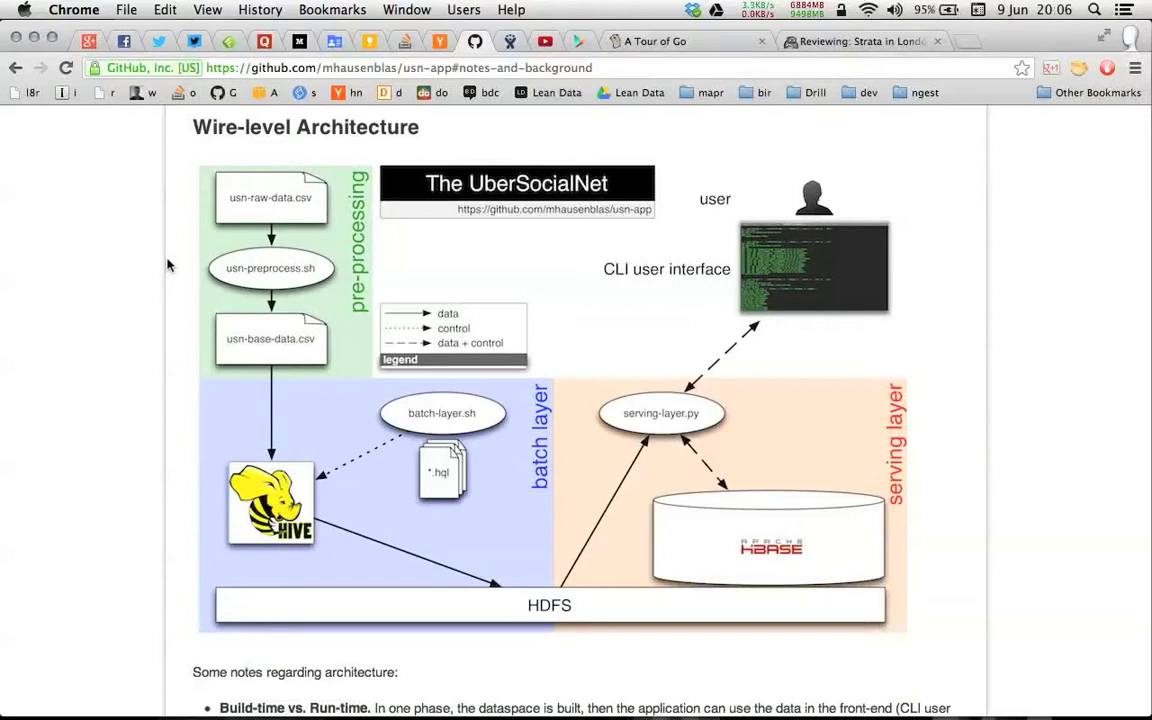
mouse_move(246, 168)
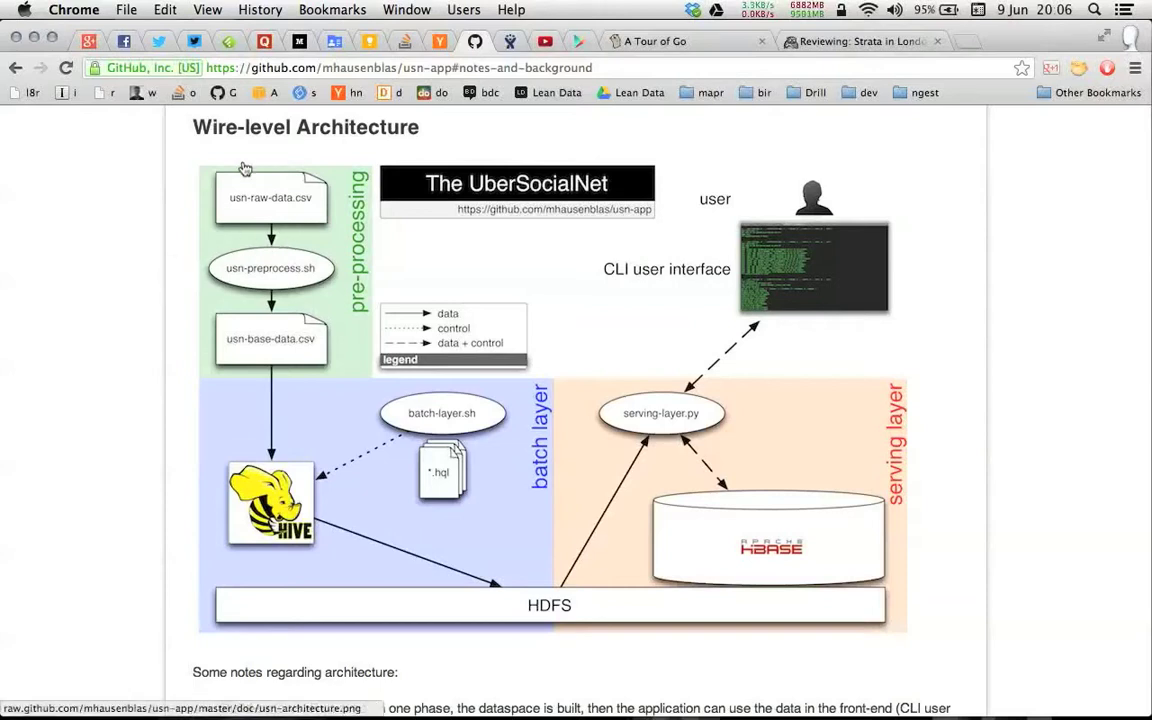
mouse_move(289, 214)
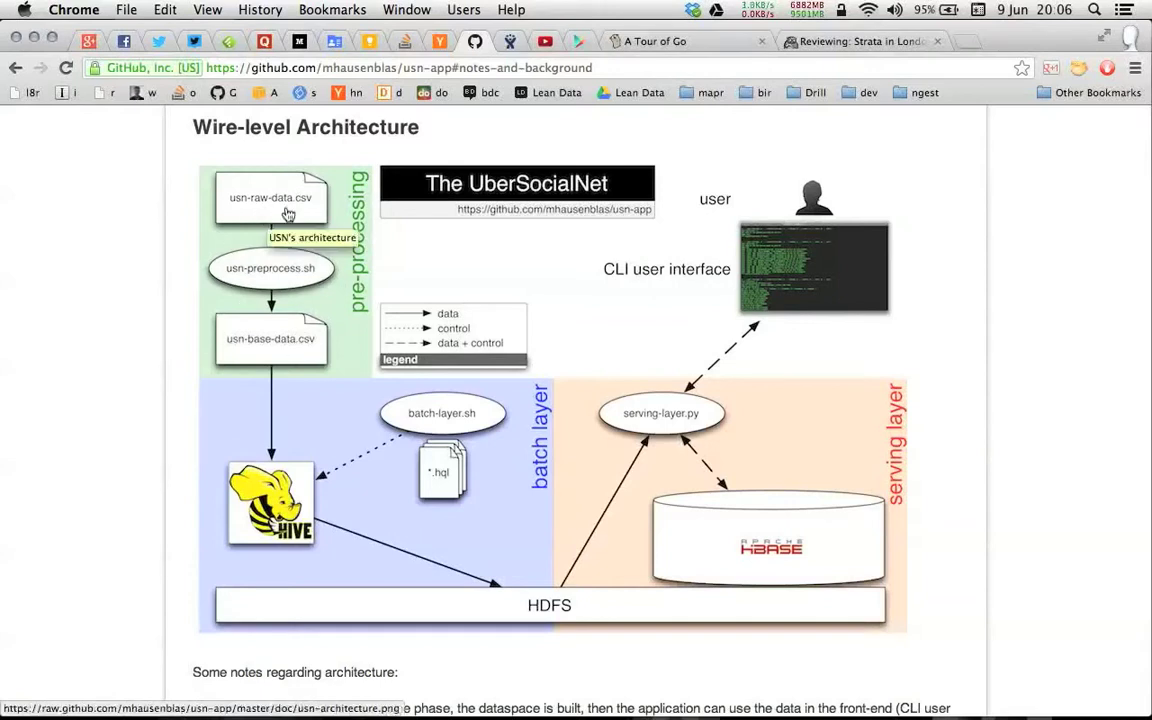
mouse_move(248, 218)
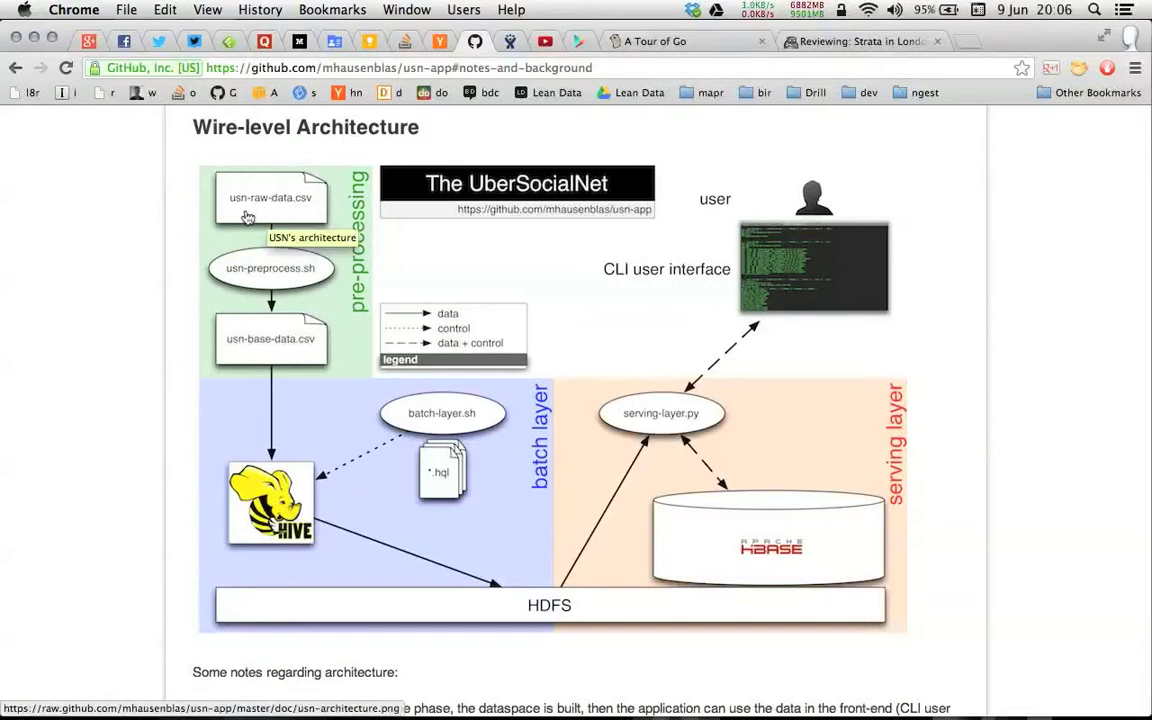
mouse_move(268, 281)
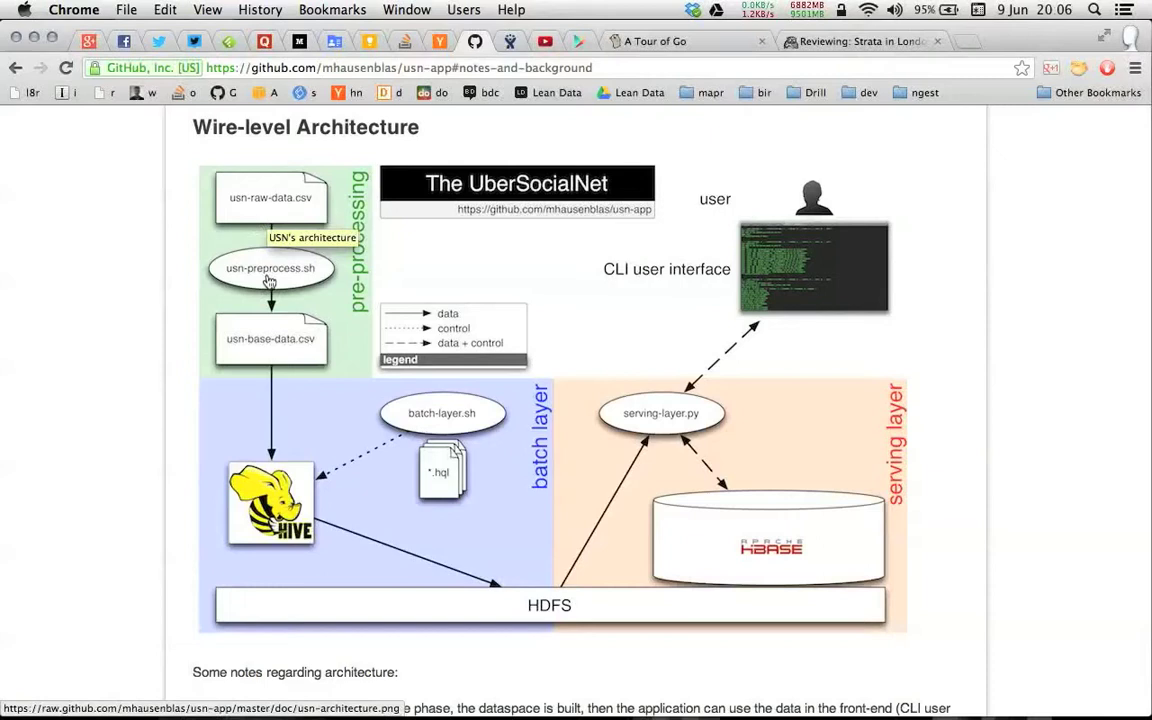
mouse_move(275, 333)
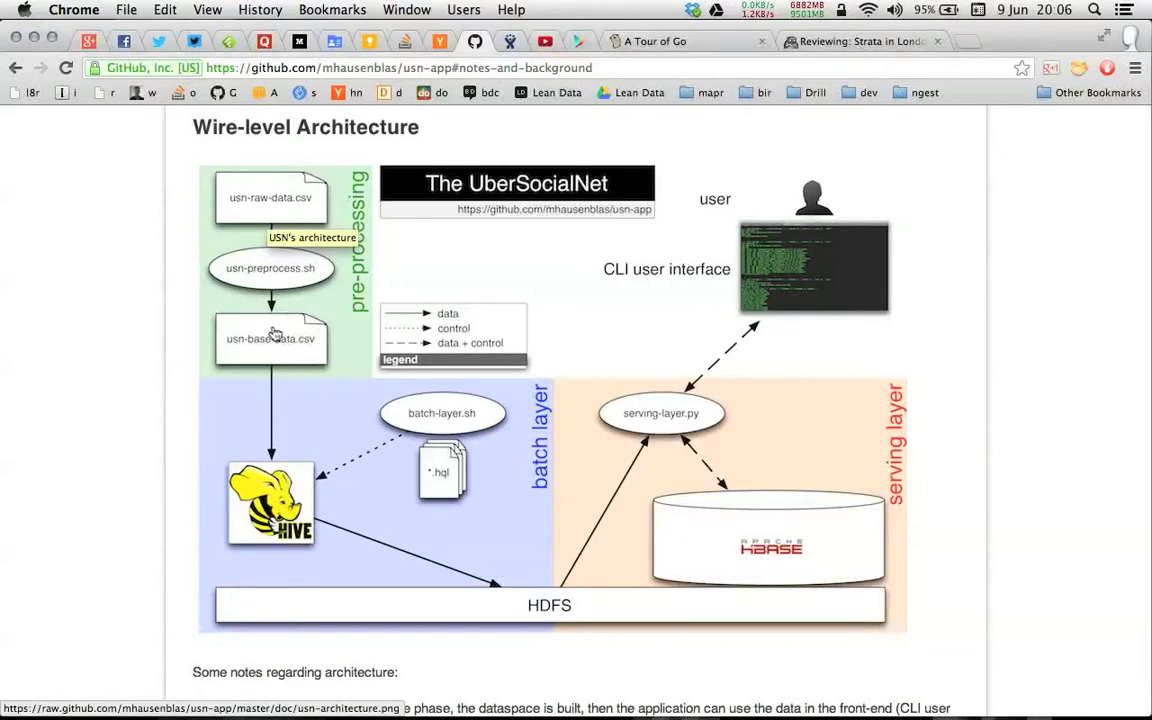
mouse_move(345, 431)
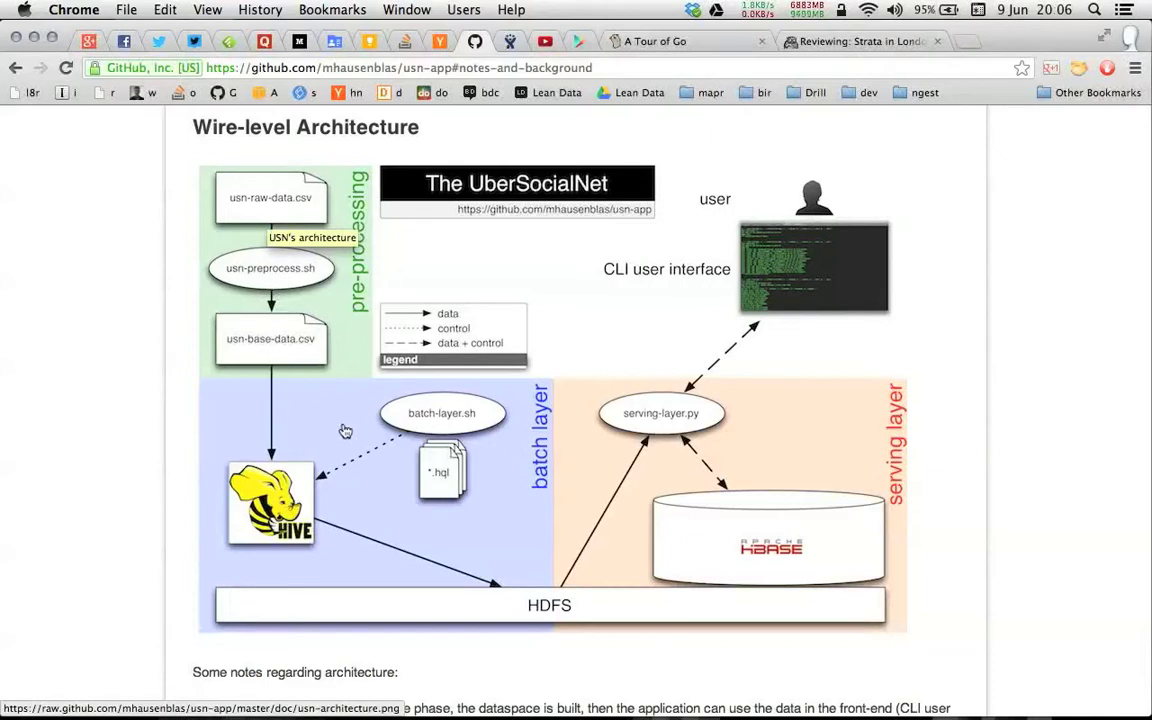
mouse_move(332, 424)
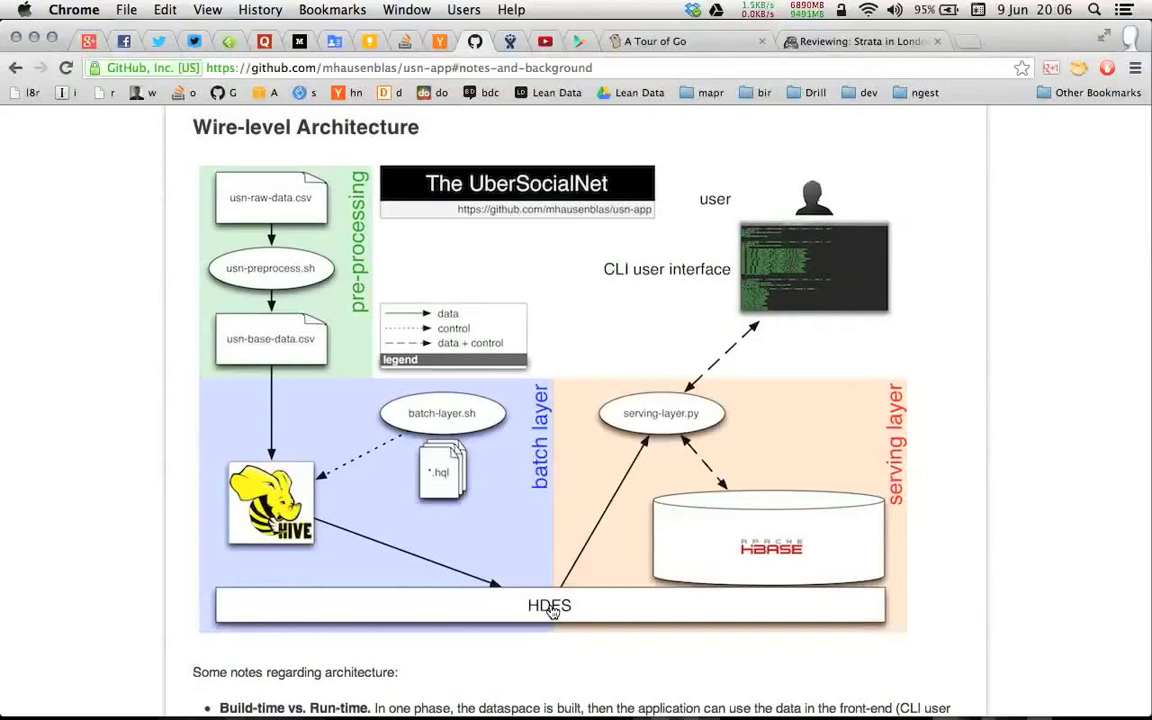
mouse_move(651, 572)
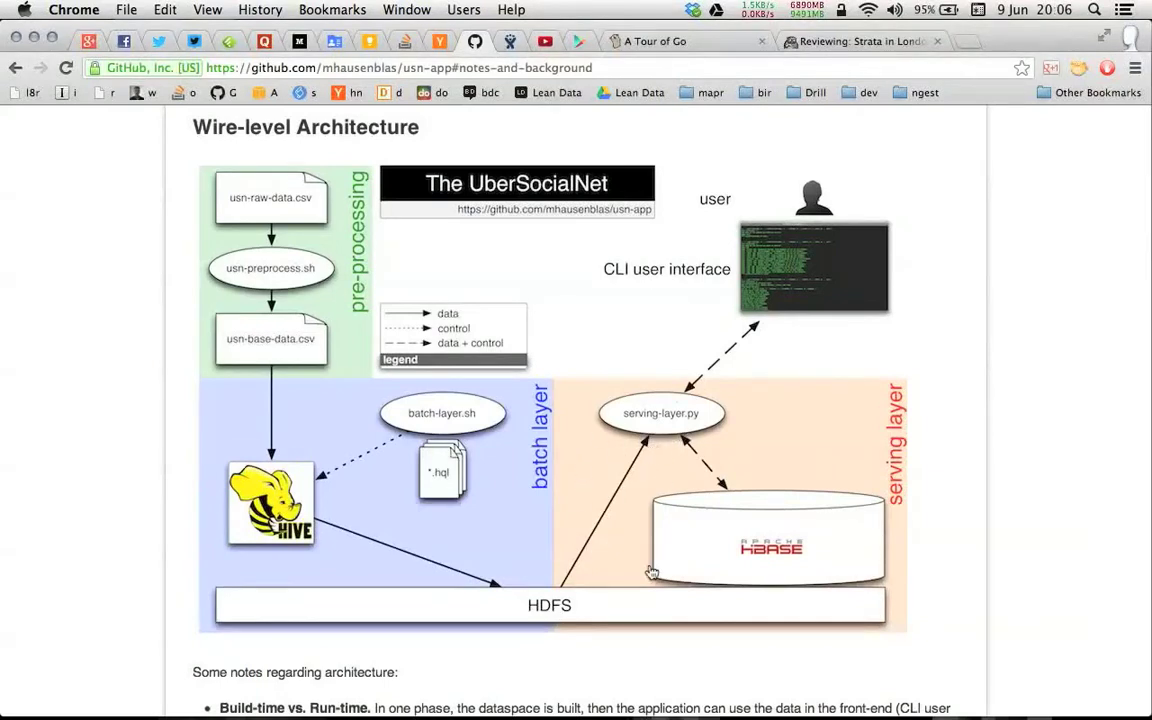
mouse_move(726, 516)
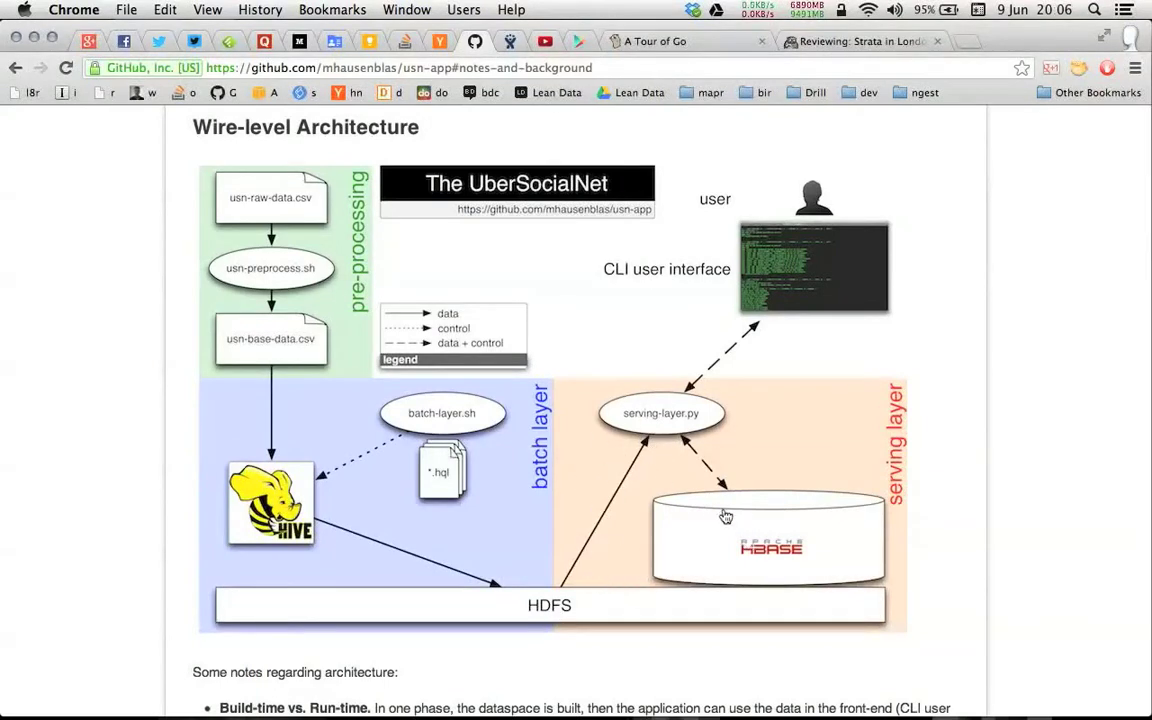
mouse_move(779, 287)
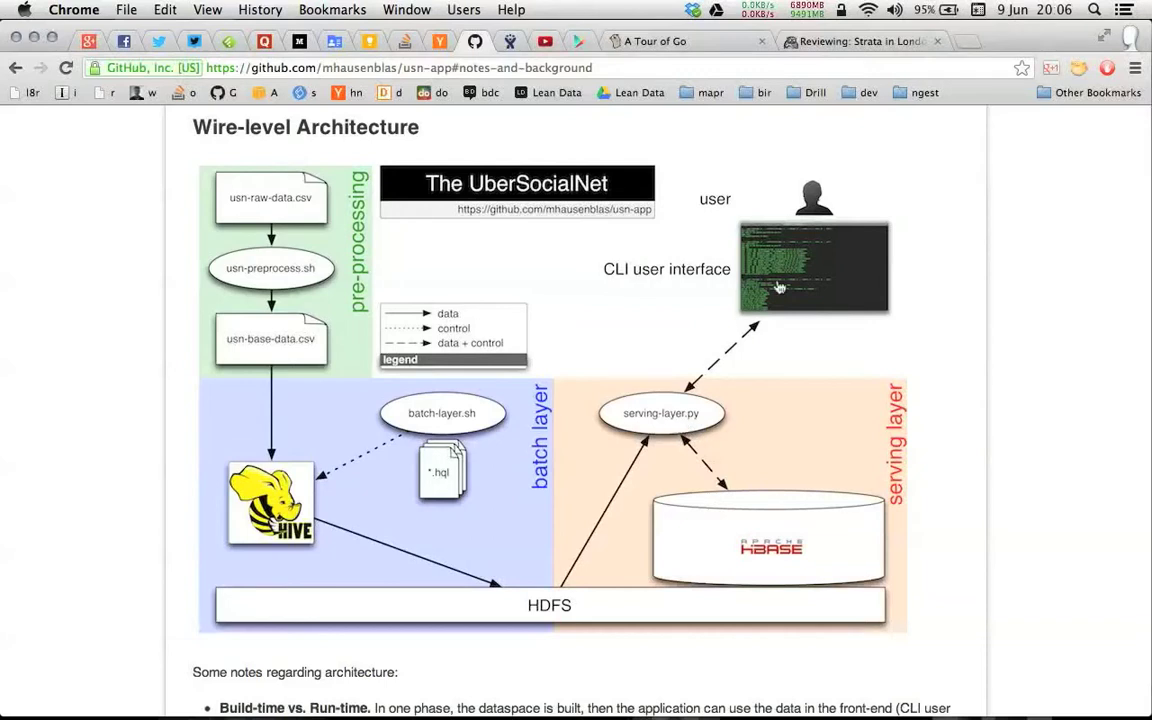
mouse_move(793, 262)
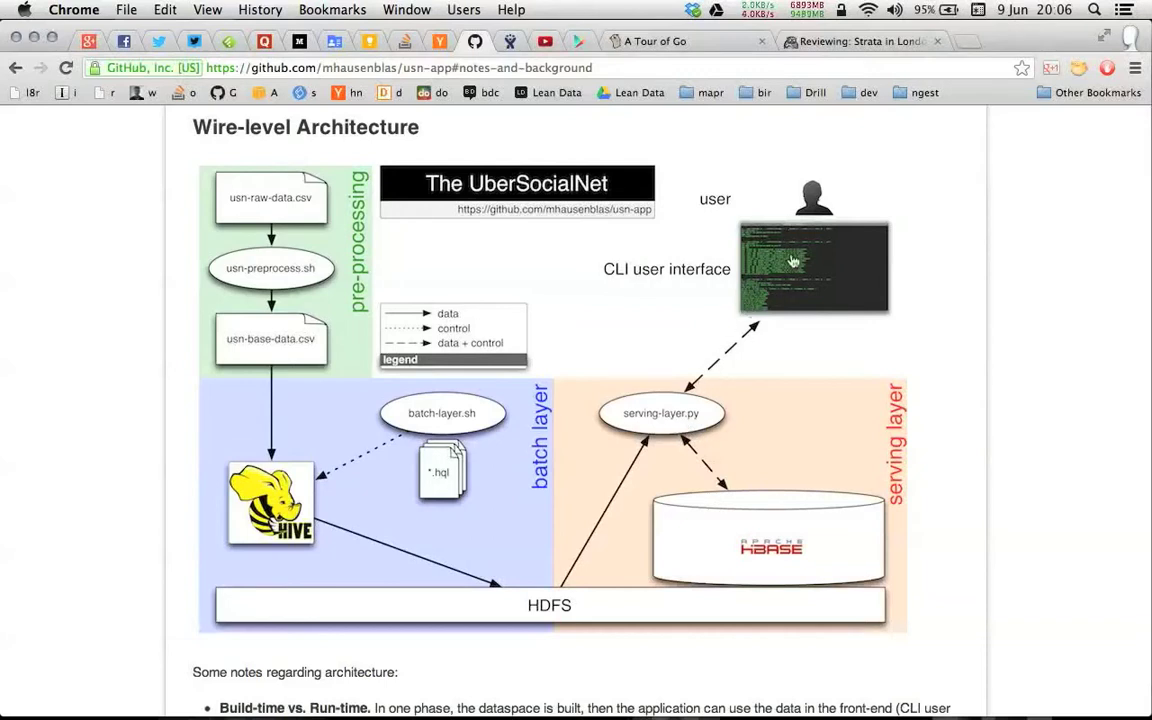
mouse_move(789, 279)
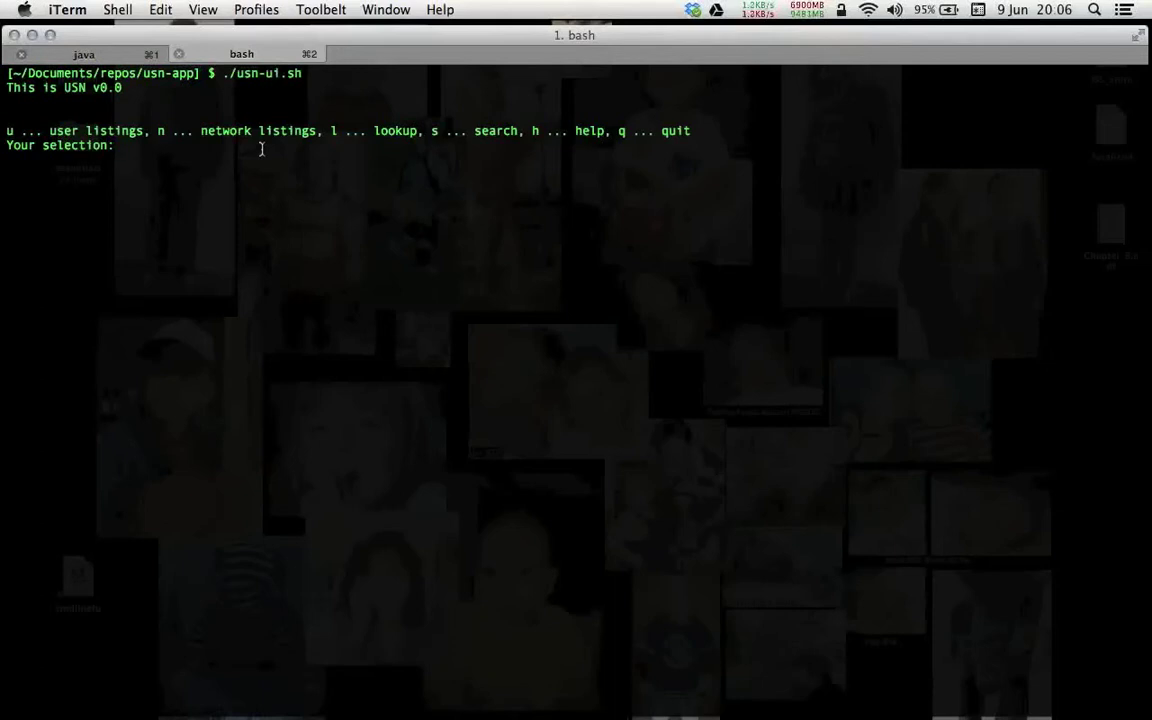
List all 38 of Ted's acquaintances through the USN app's user listings option.
type("u")
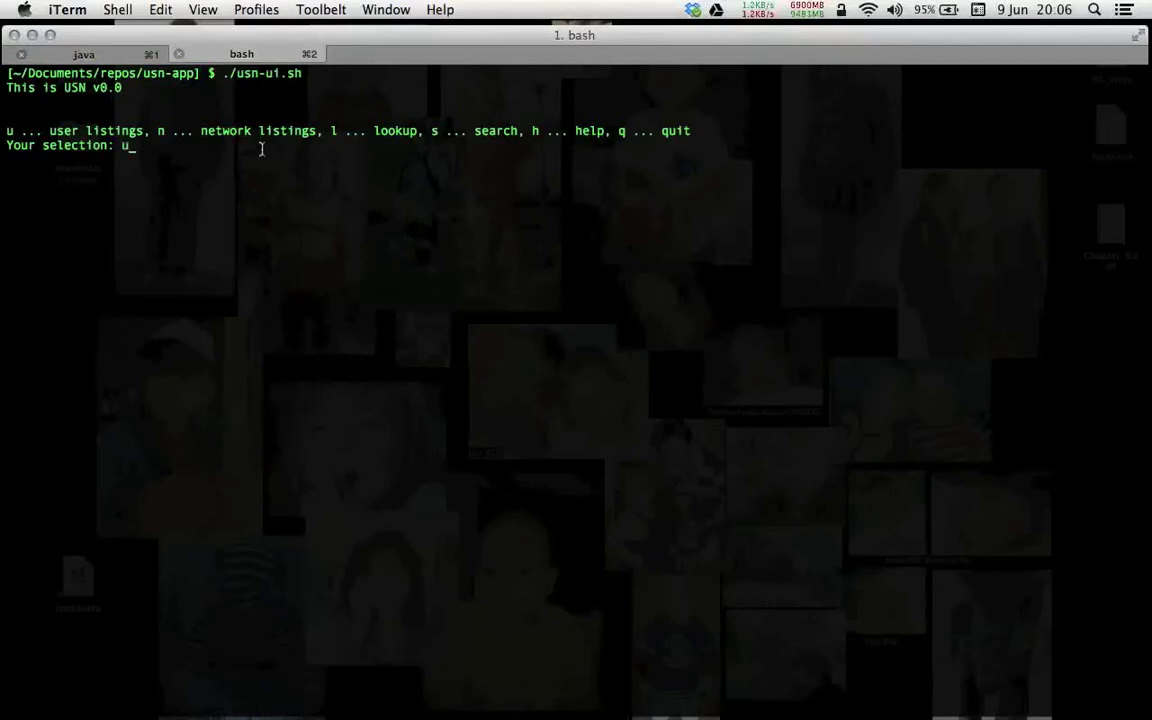
key("Return")
type("Ted")
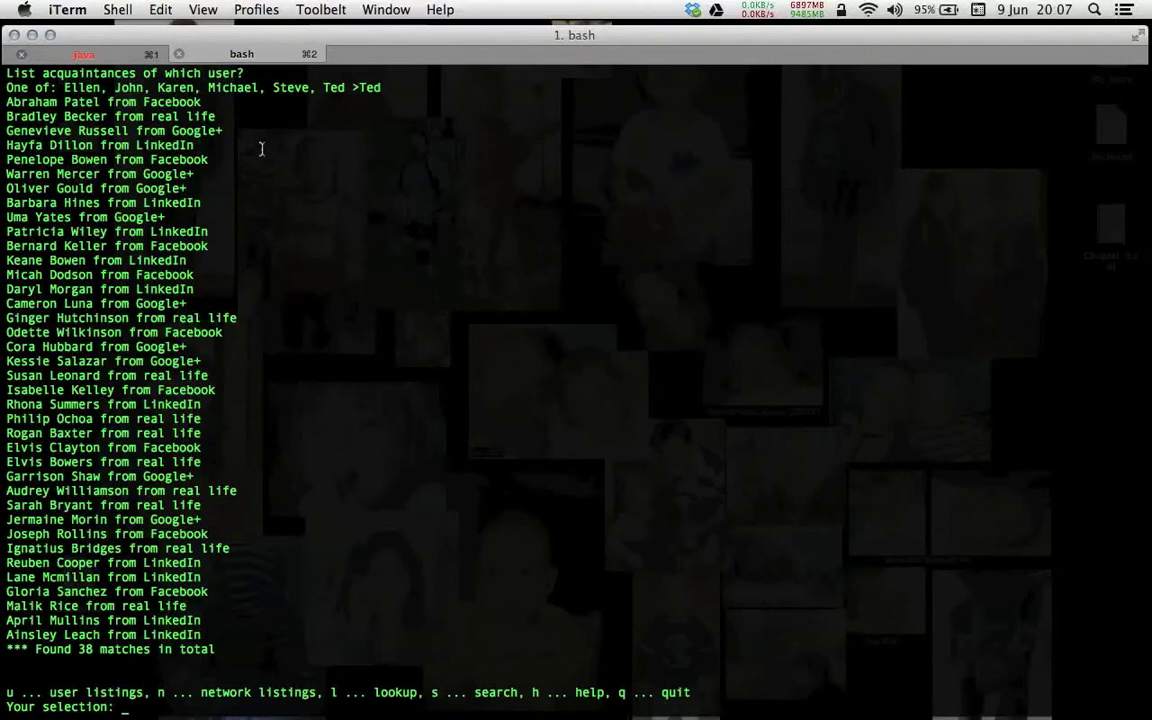
type("n")
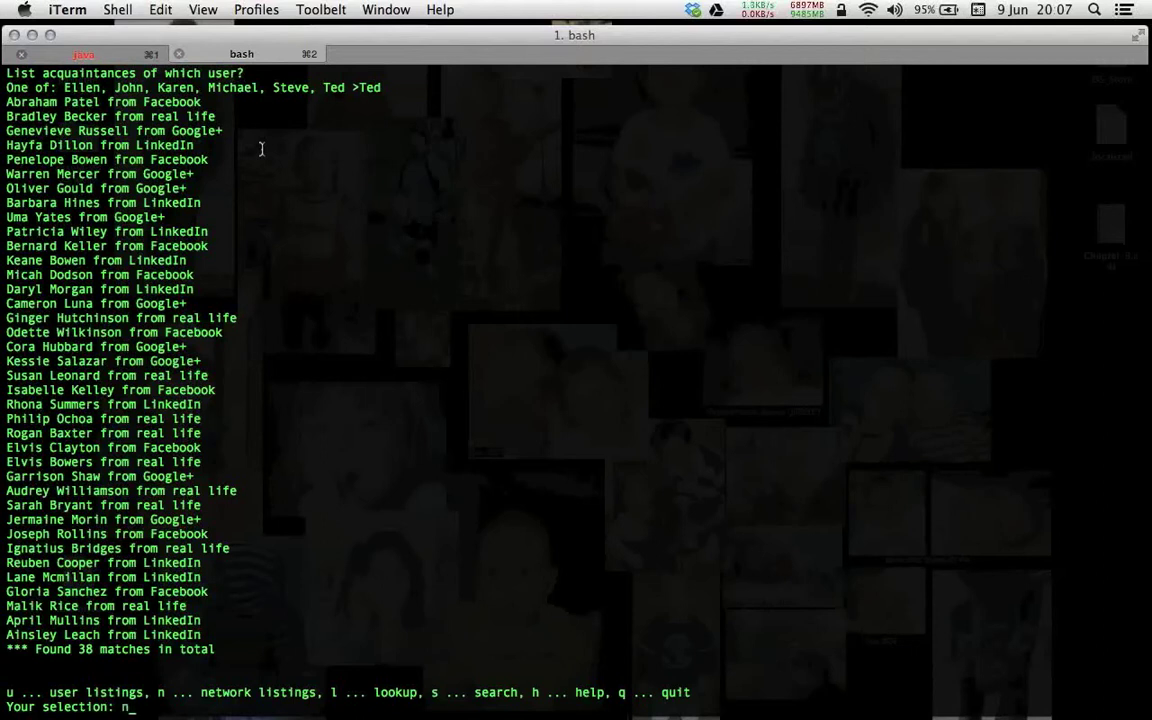
List Michael's network filtered to Twitter (T), showing his two acquaintances.
key("Return")
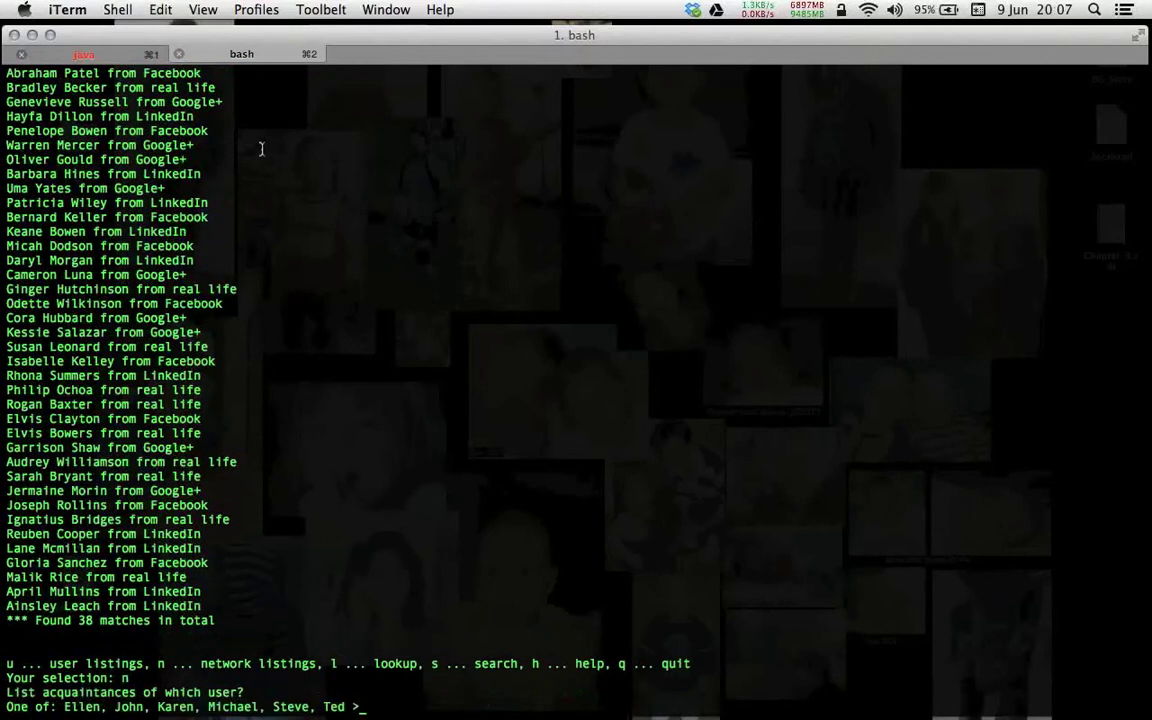
type("Michael")
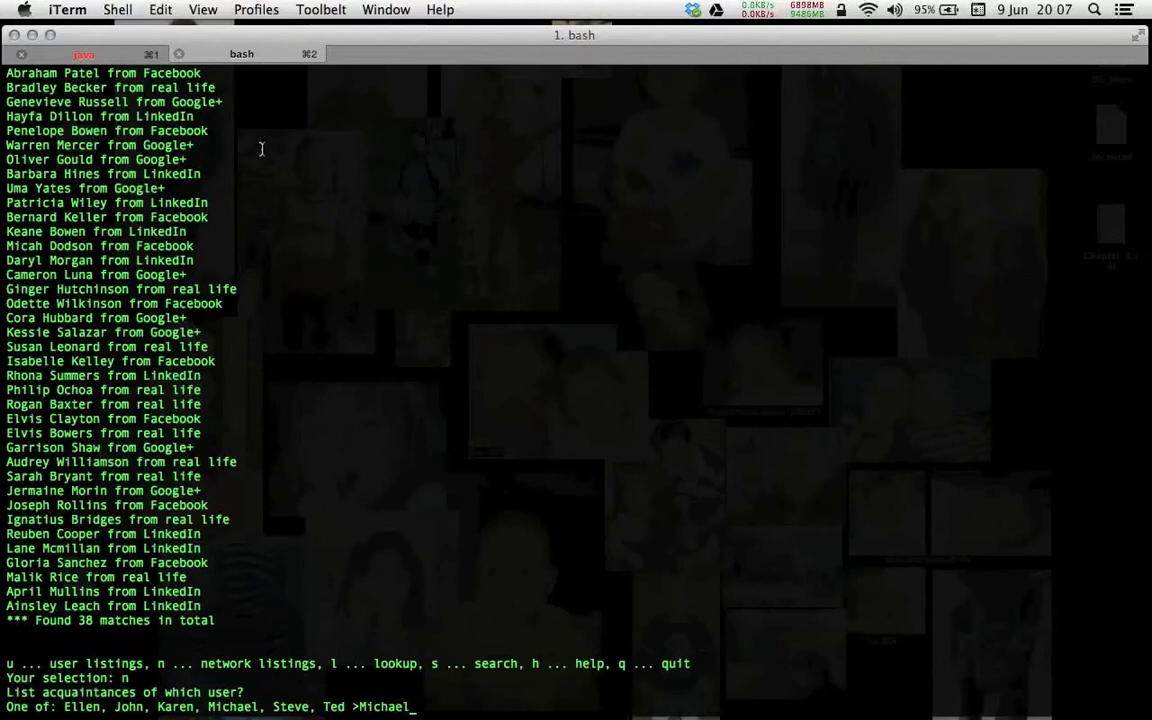
key("Return")
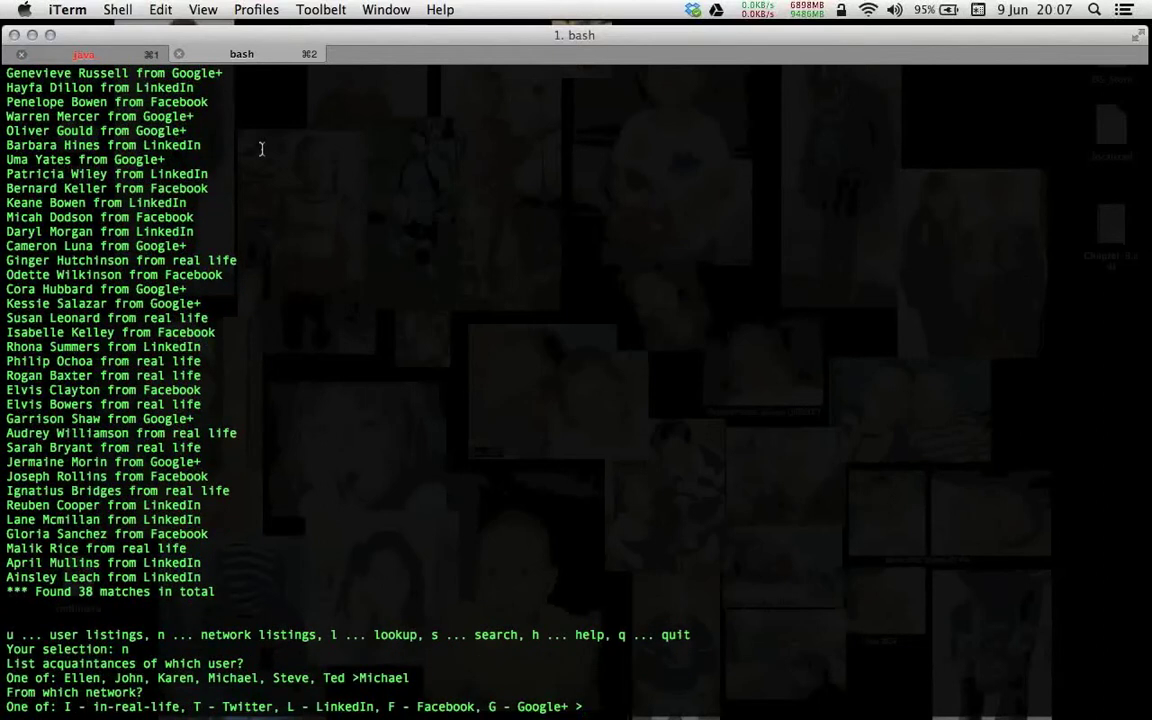
type("T")
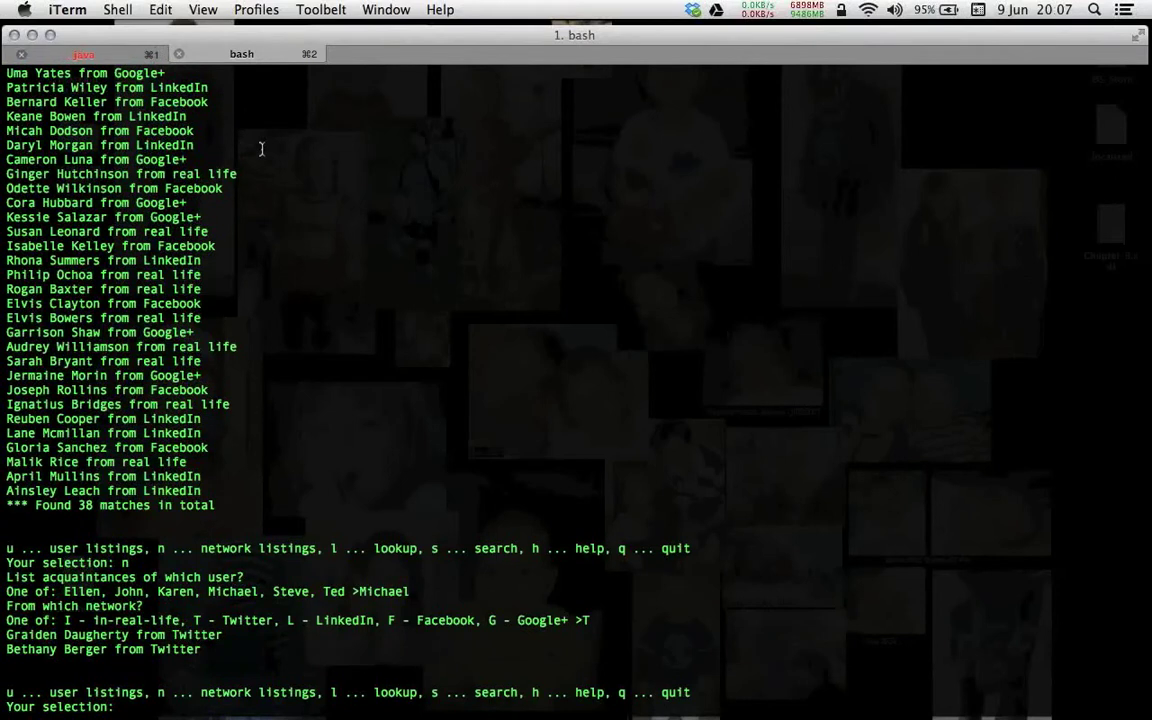
type("l")
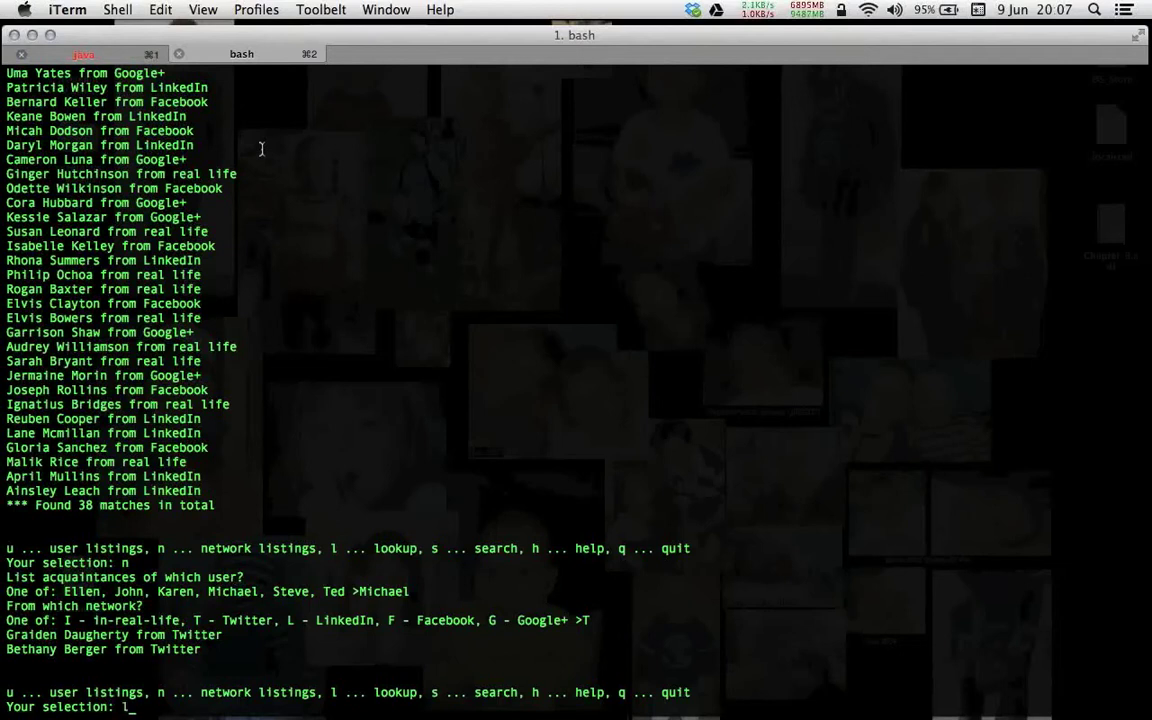
key("return")
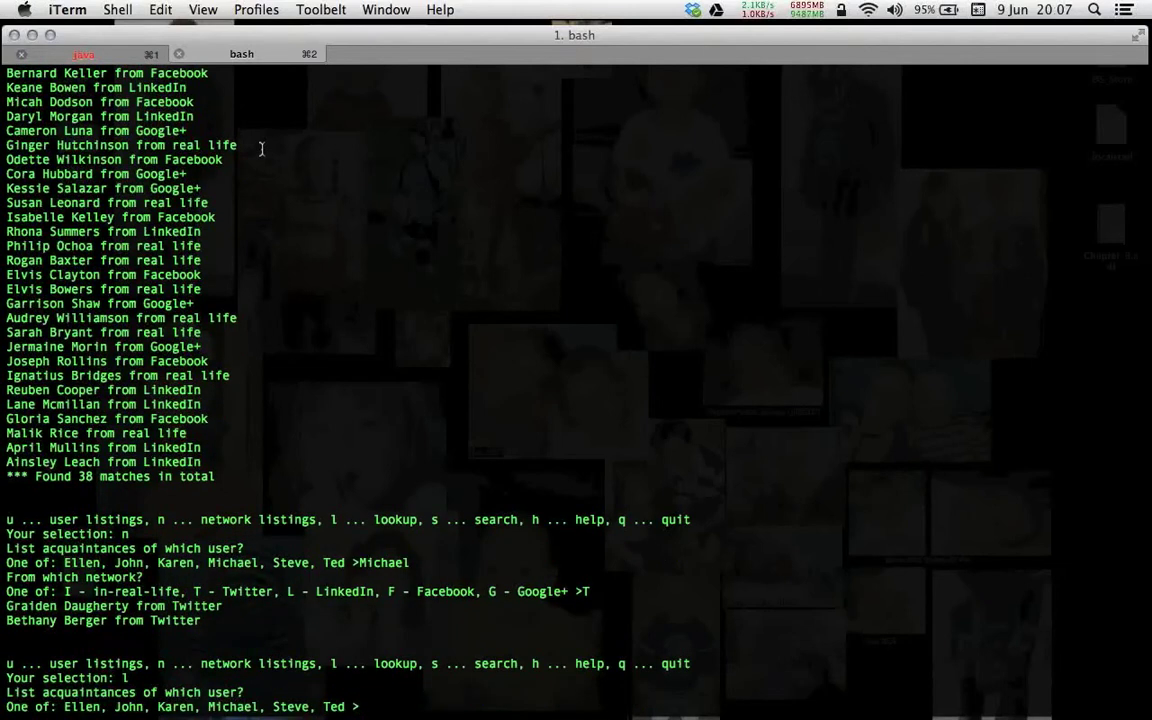
type("Ellen")
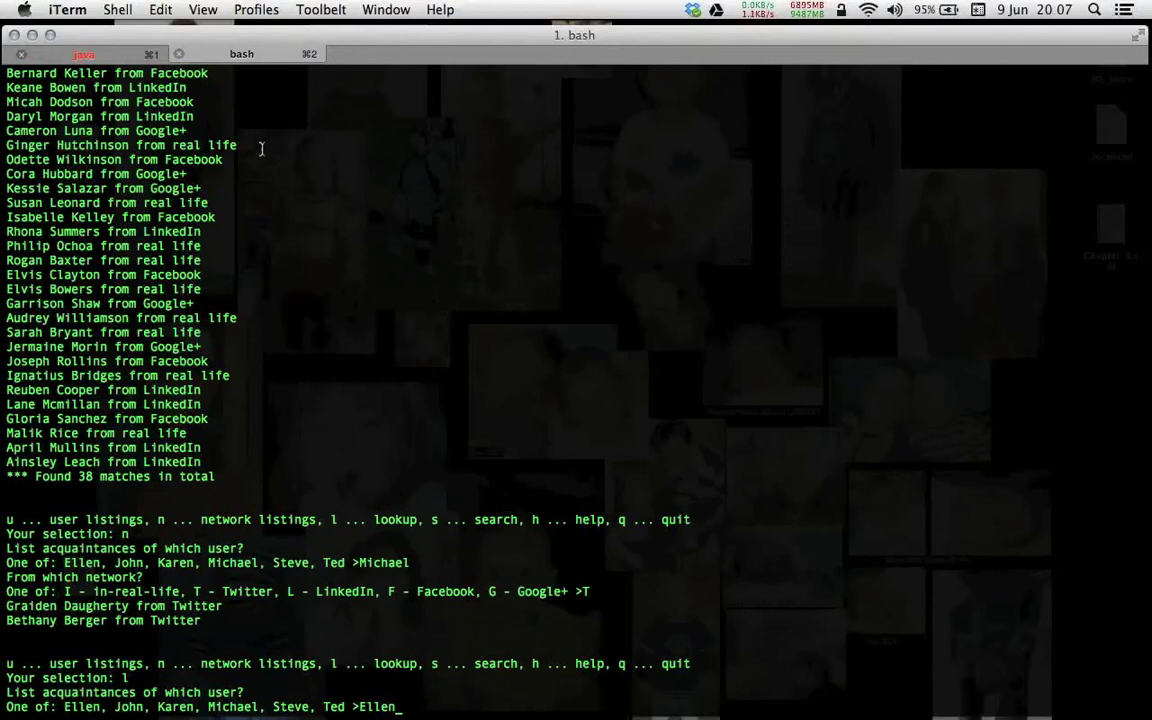
key("Return")
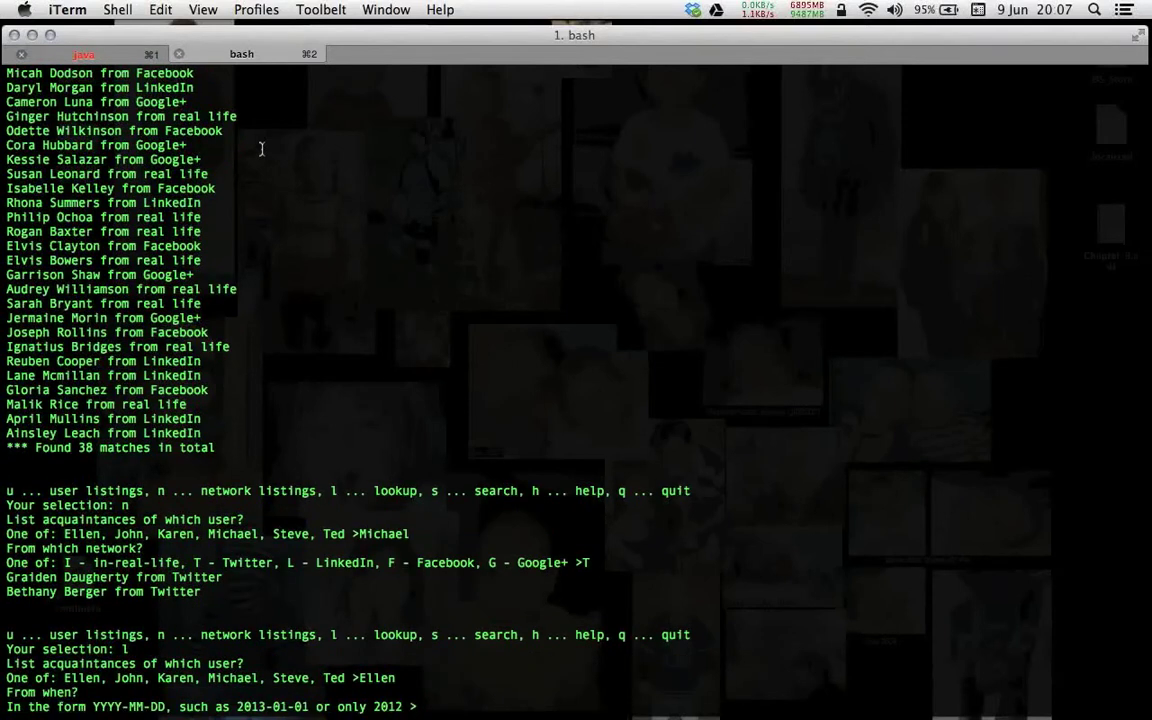
type("2012")
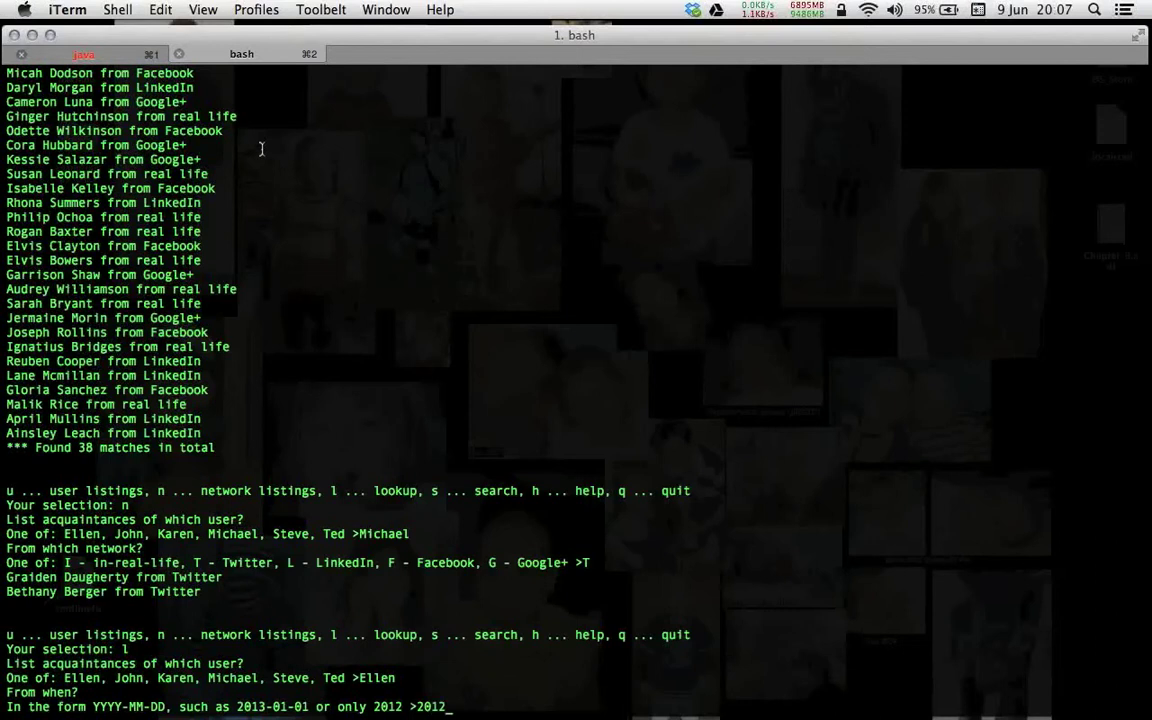
type("-2")
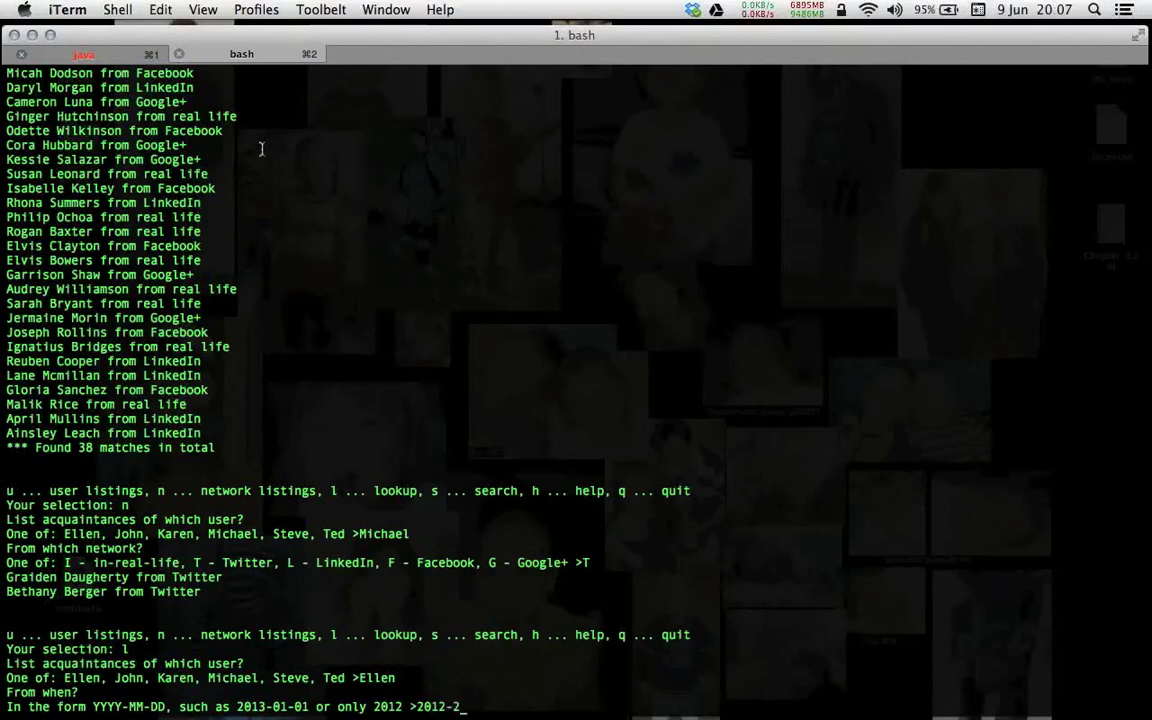
type("0")
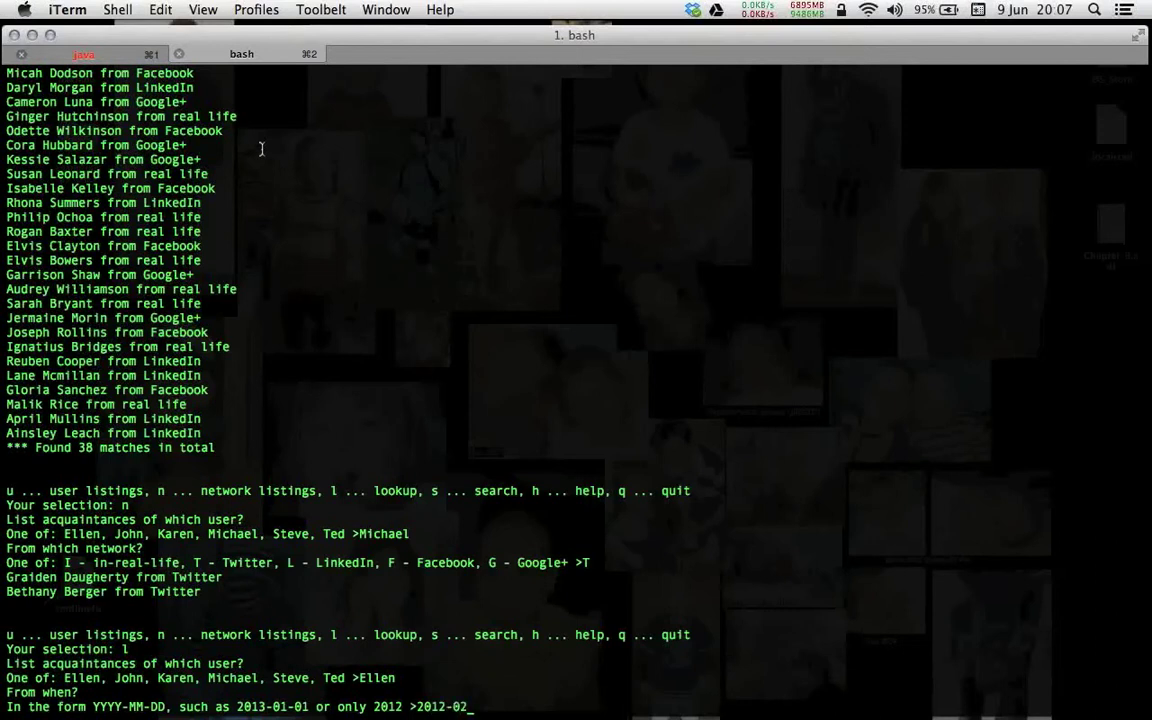
key("Return")
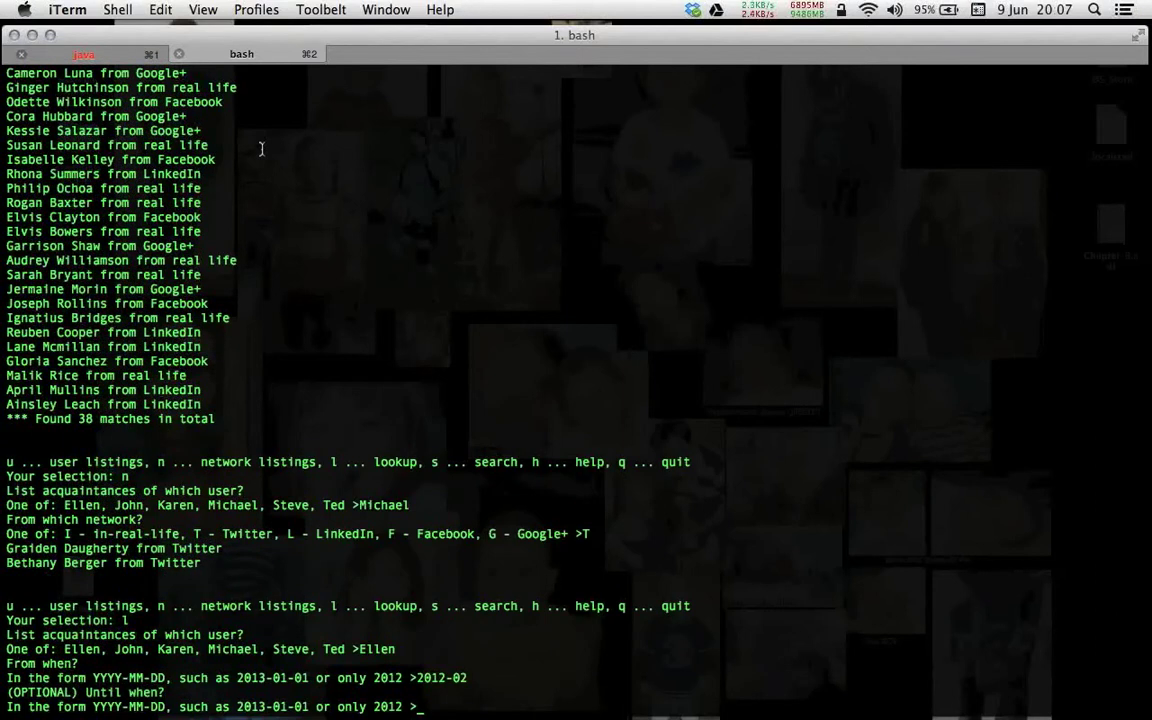
type("2")
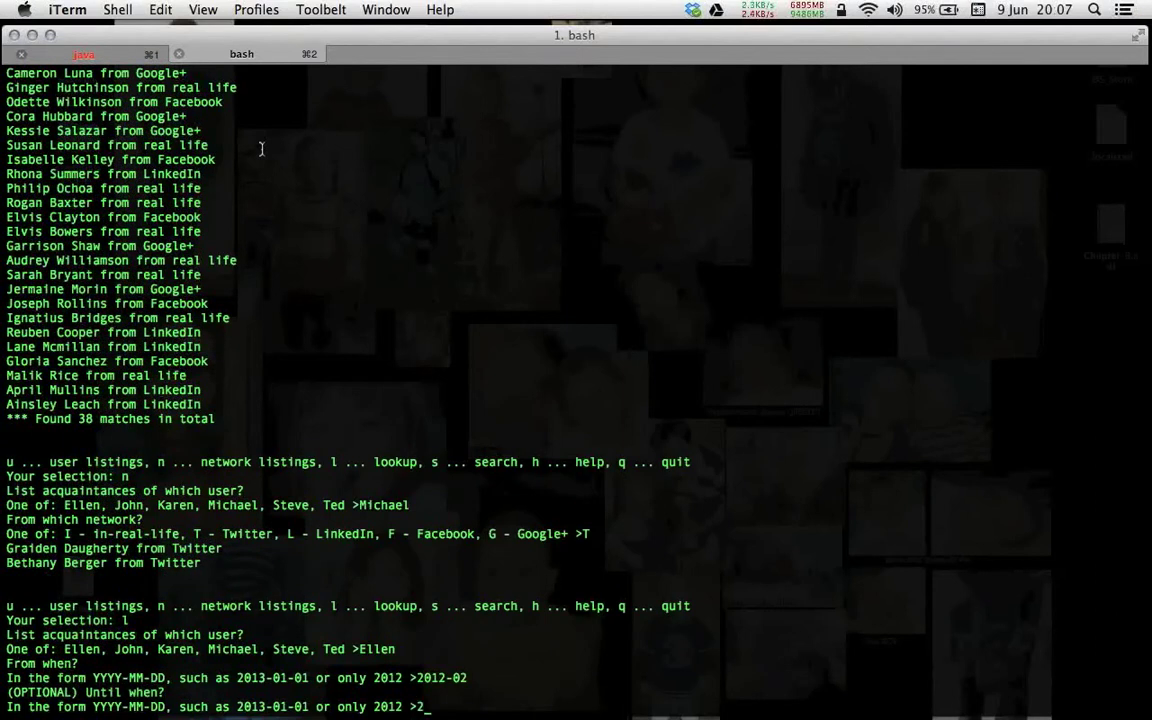
type("013")
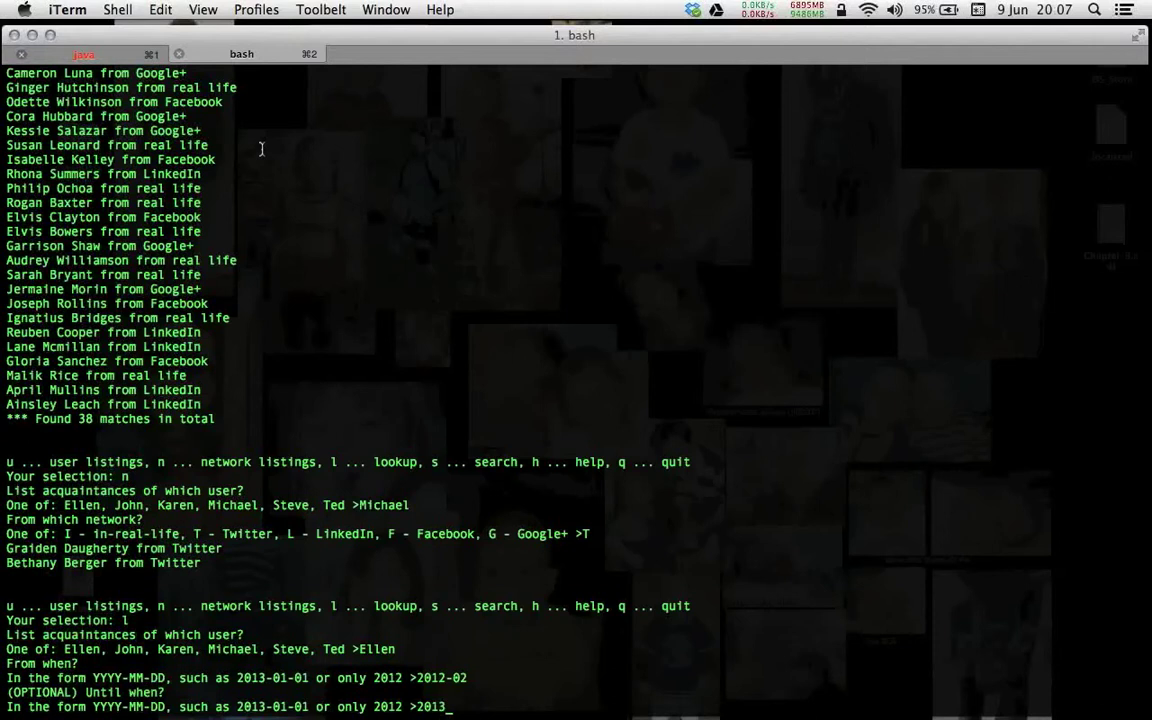
key("Return")
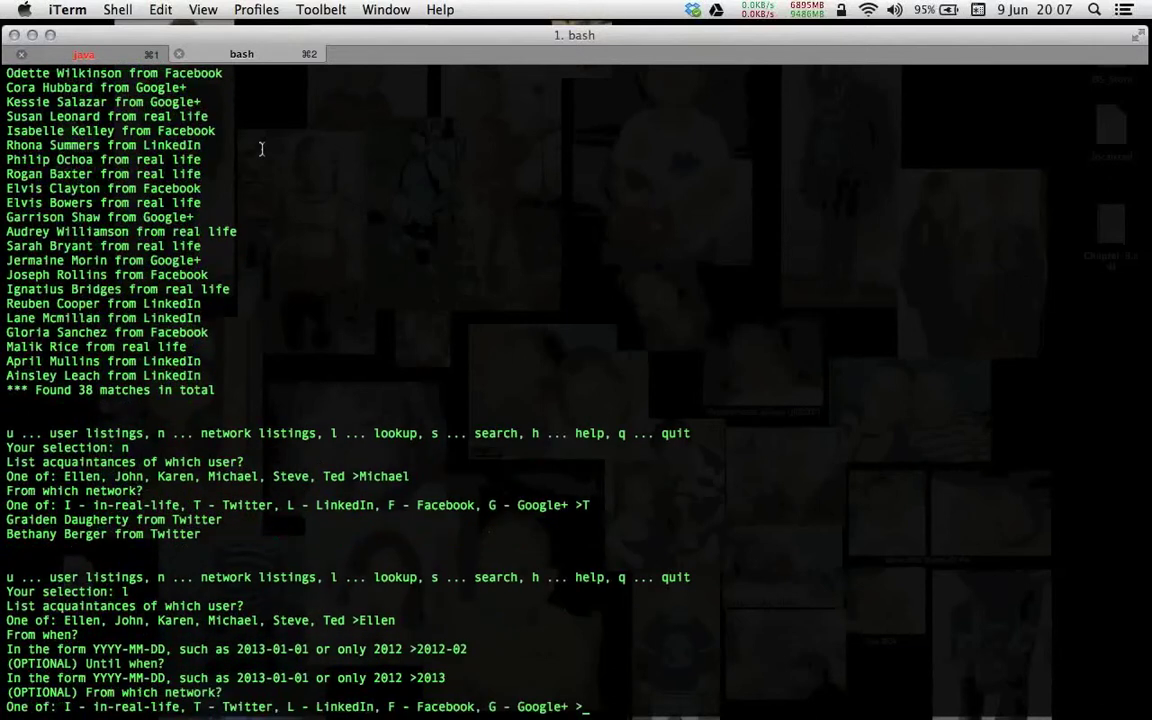
type("L")
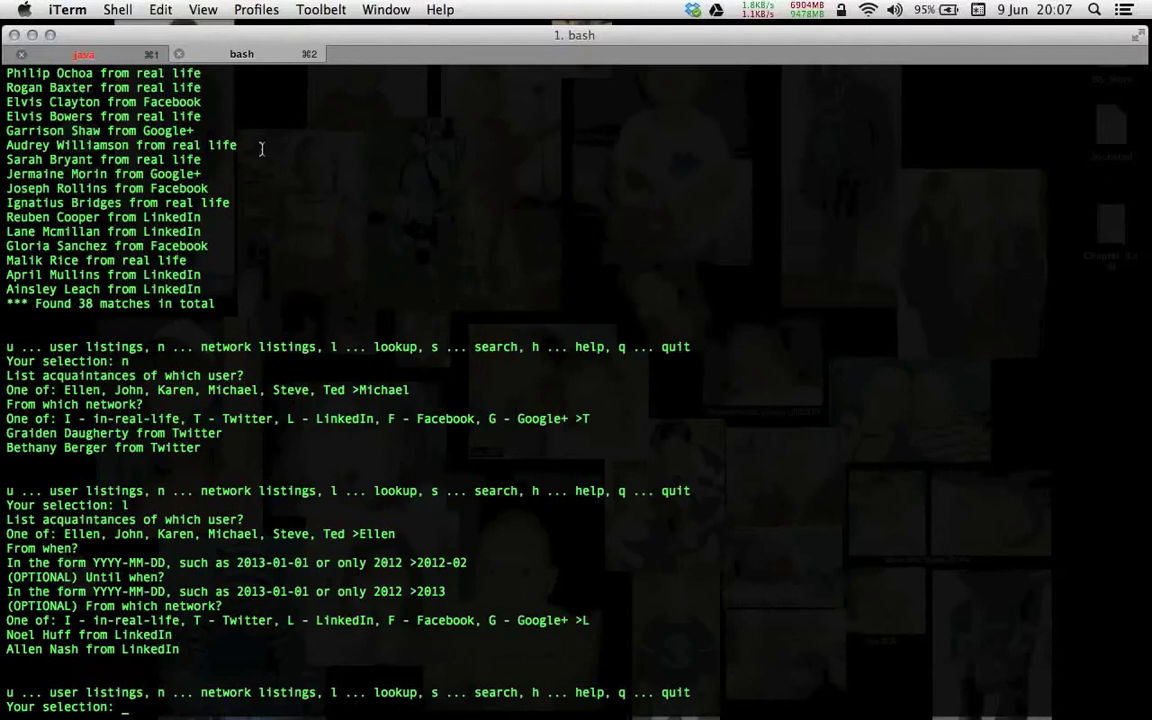
type("s")
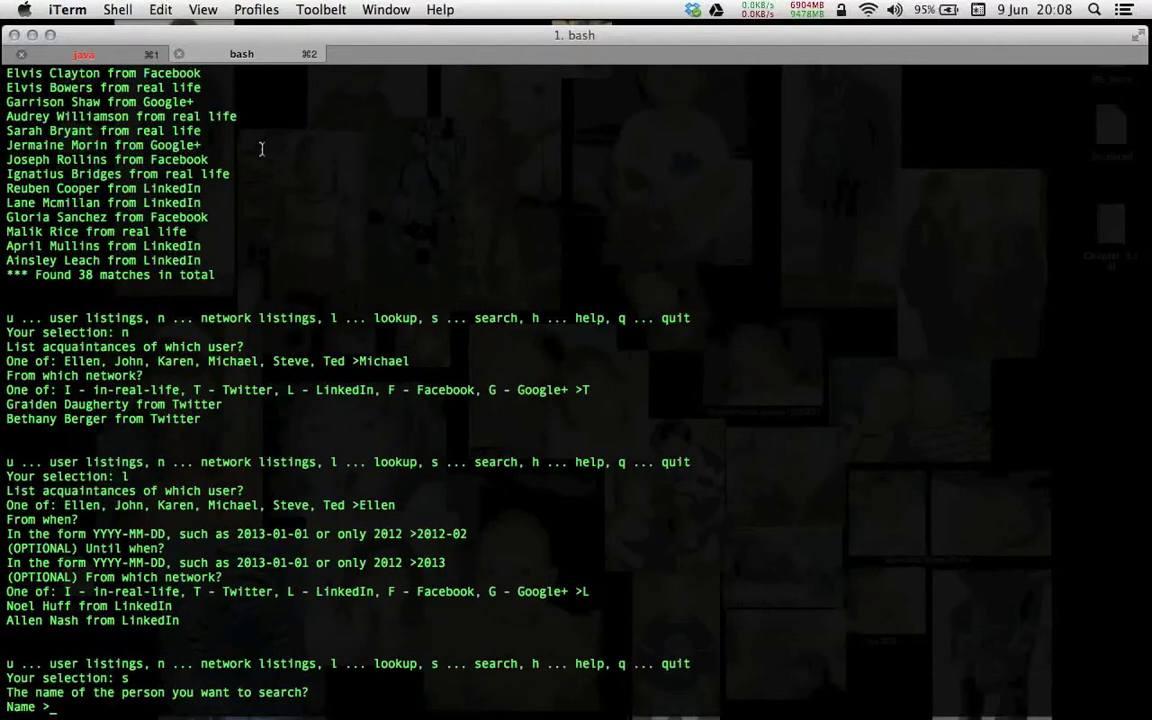
type("I")
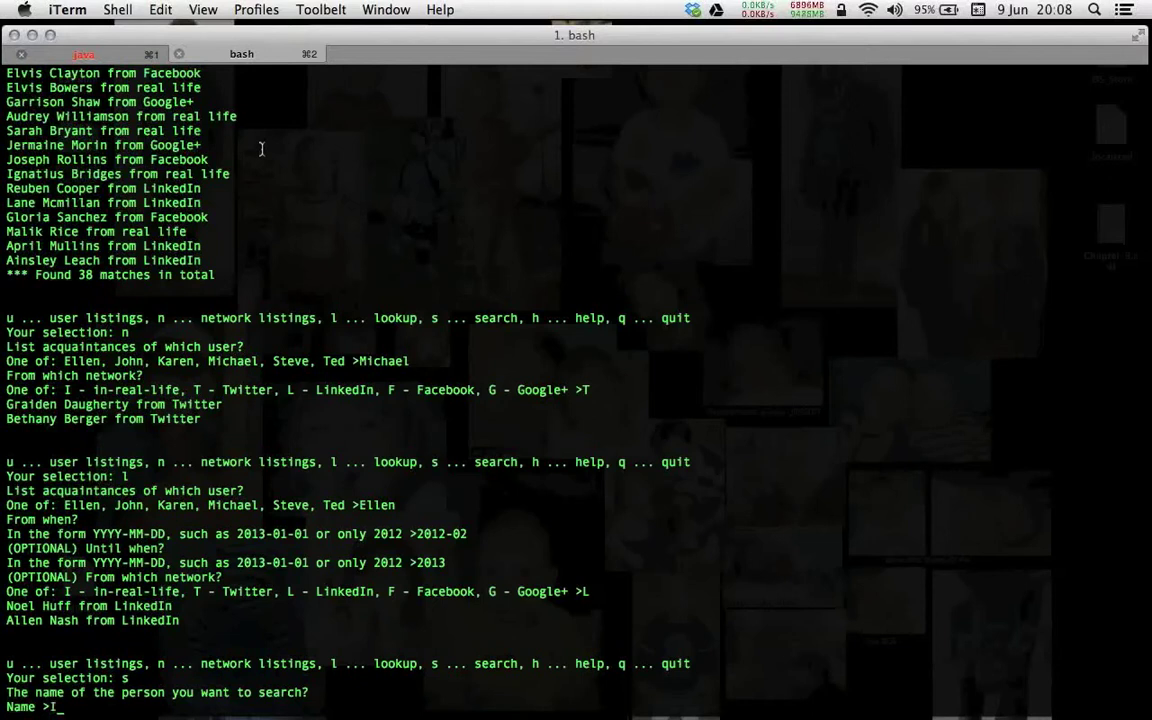
type("sab")
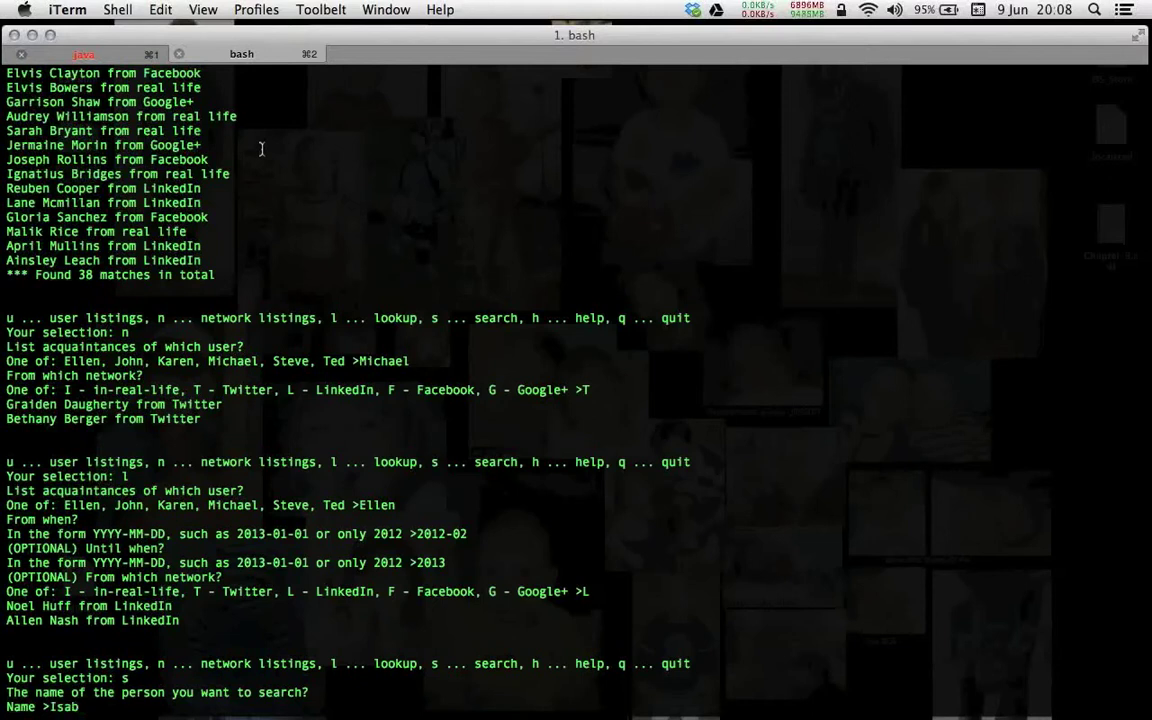
type("el")
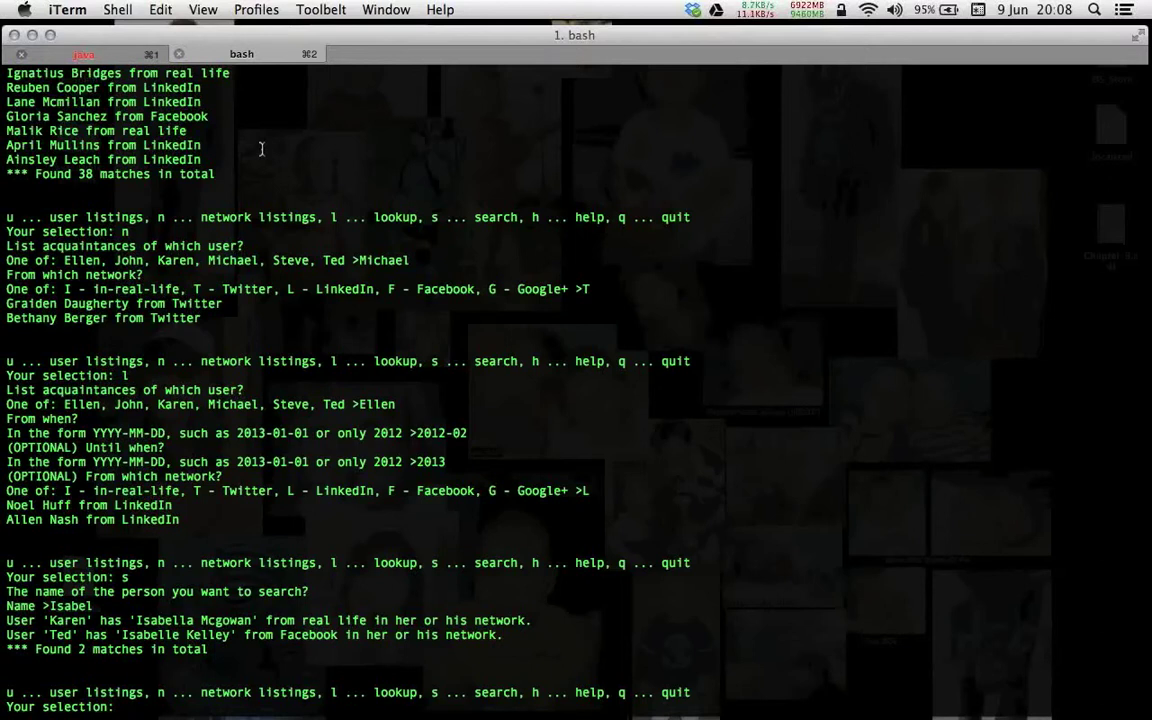
type("q")
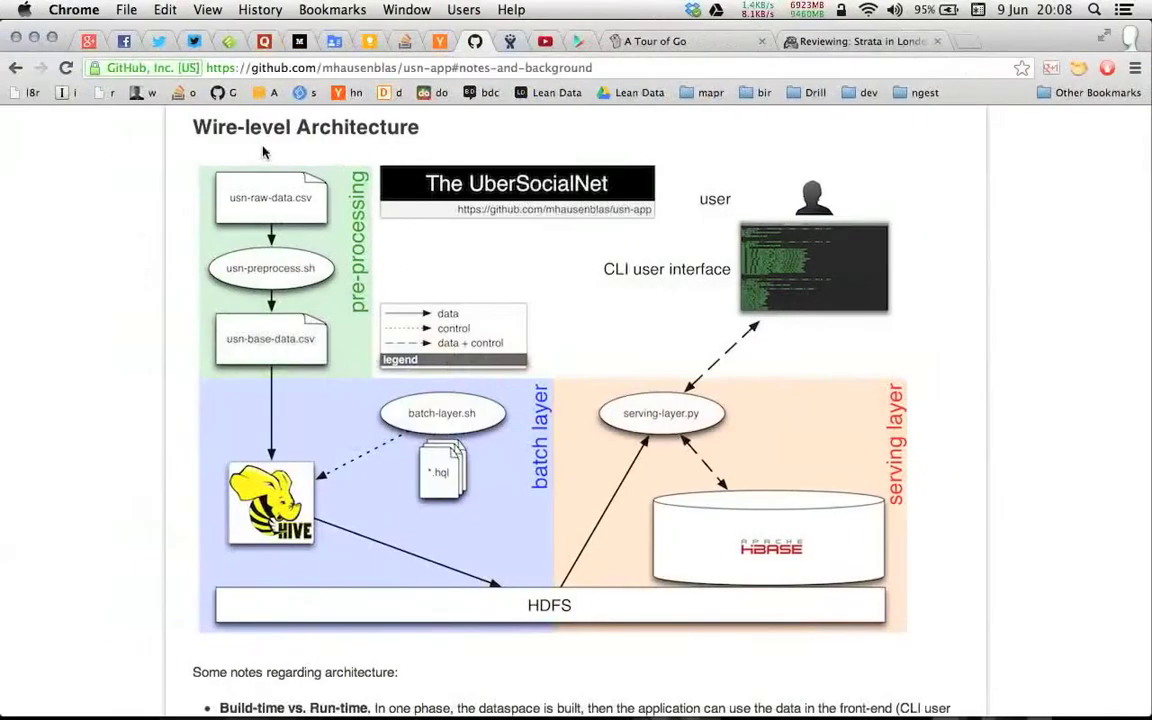
Scroll the README from the architecture notes up to its title, Summary and Contents.
scroll("up", 3)
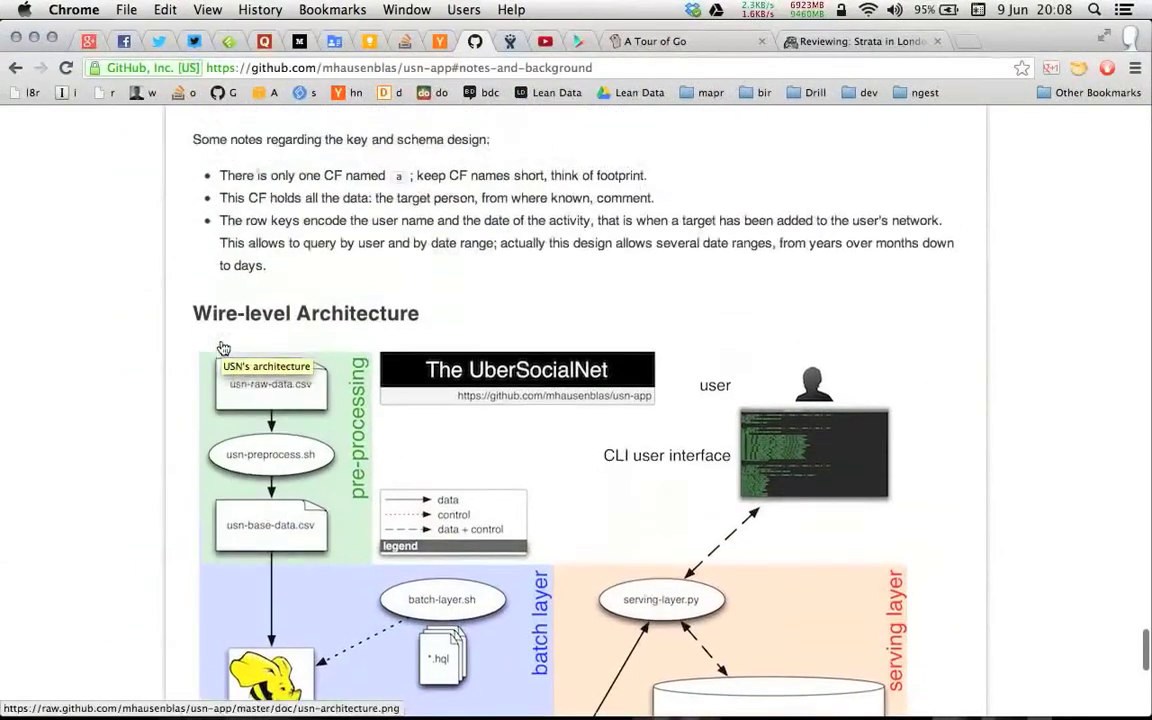
scroll("down", 3)
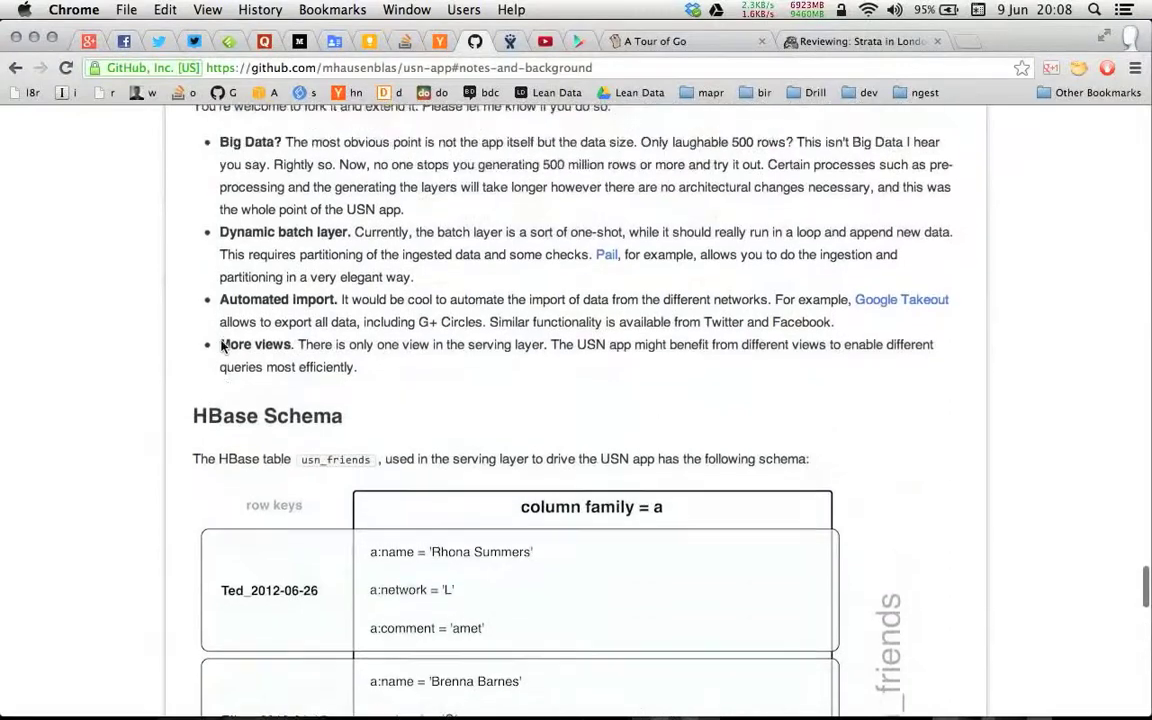
scroll("up", 3)
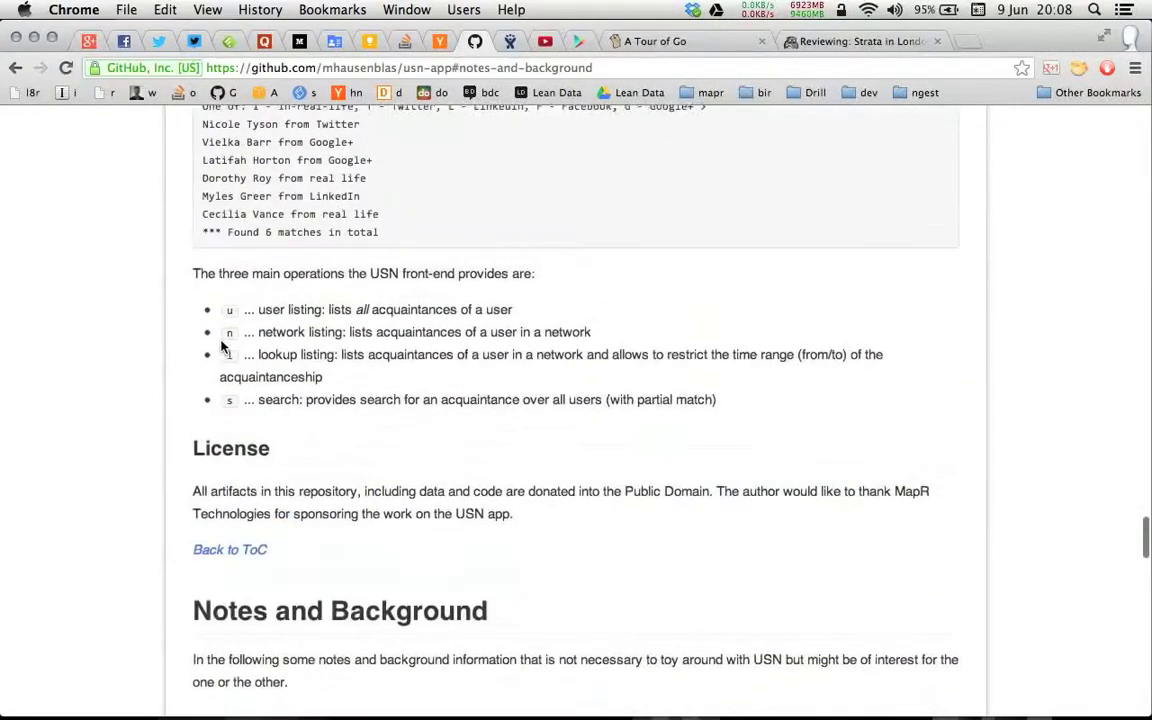
scroll("up", 3)
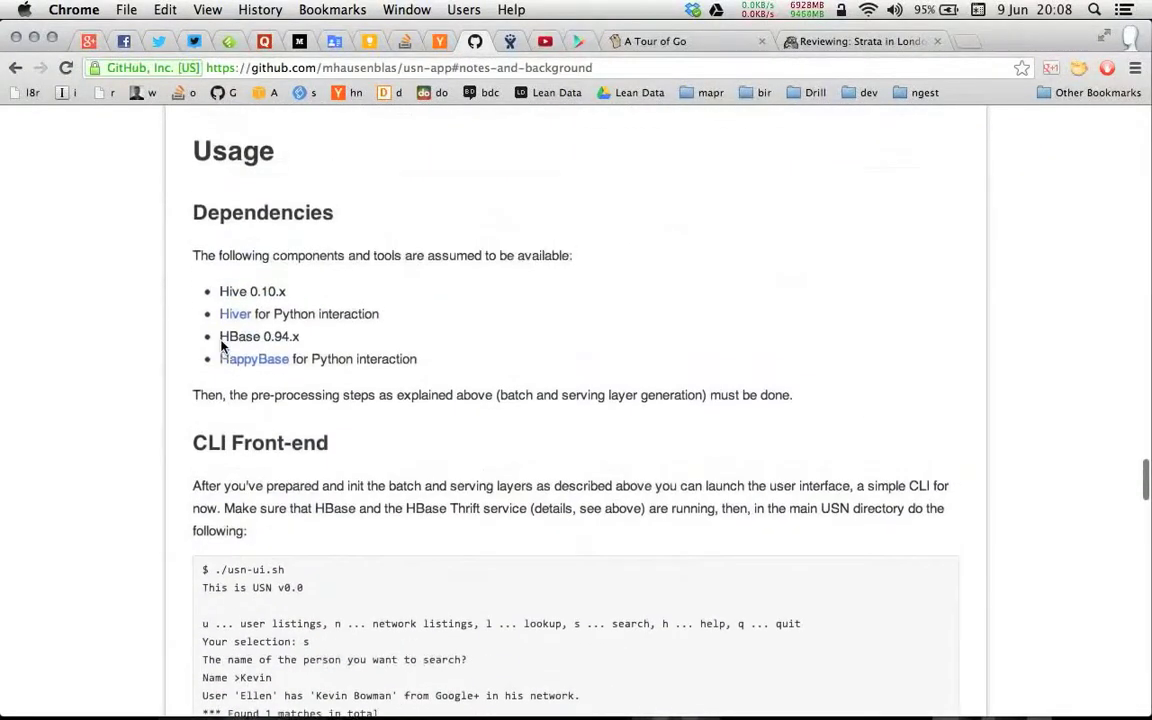
scroll("up", 3)
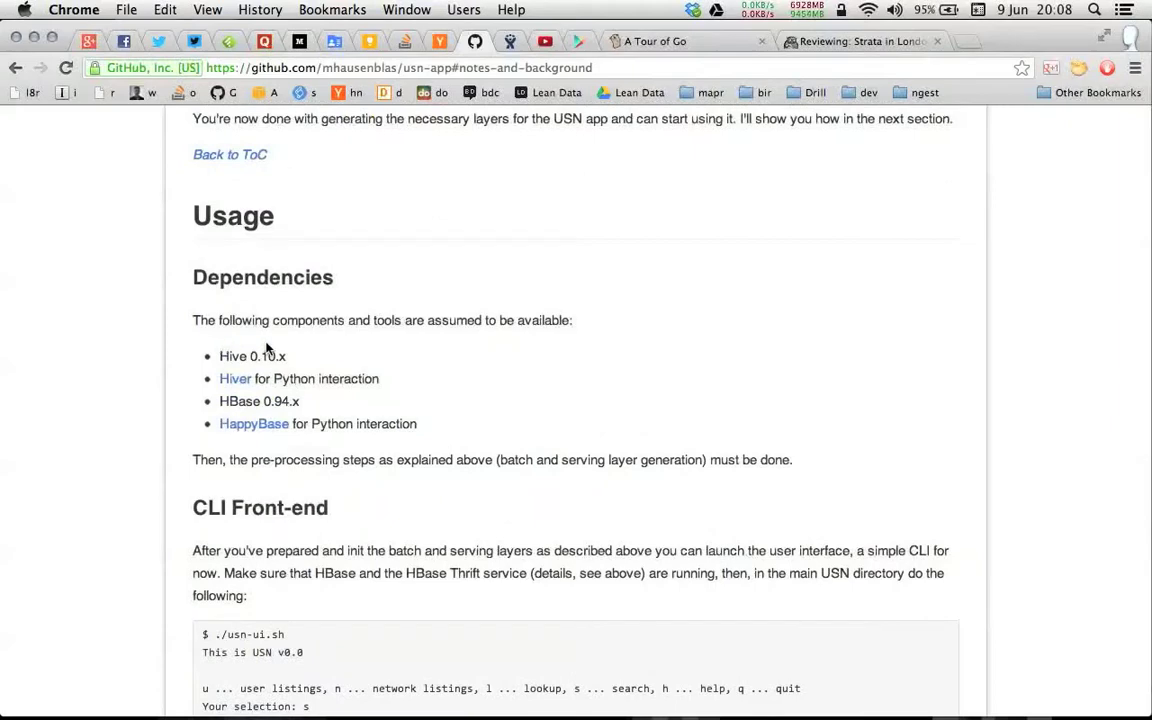
scroll("up", 3)
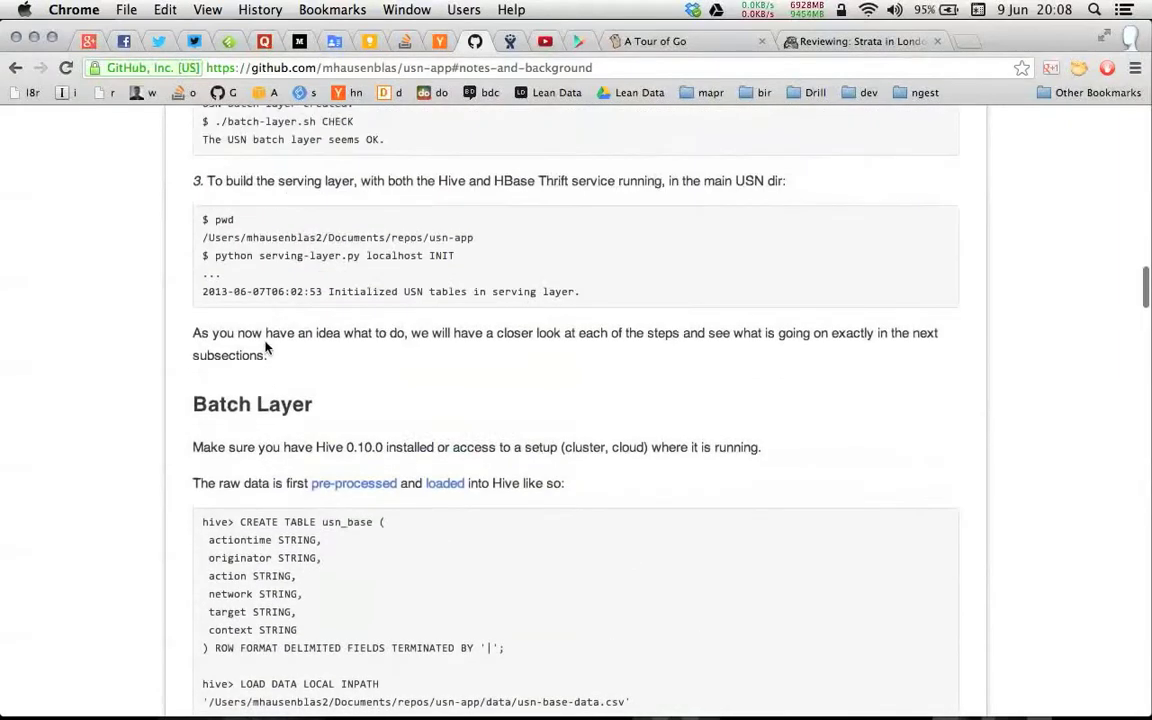
scroll("up", 3)
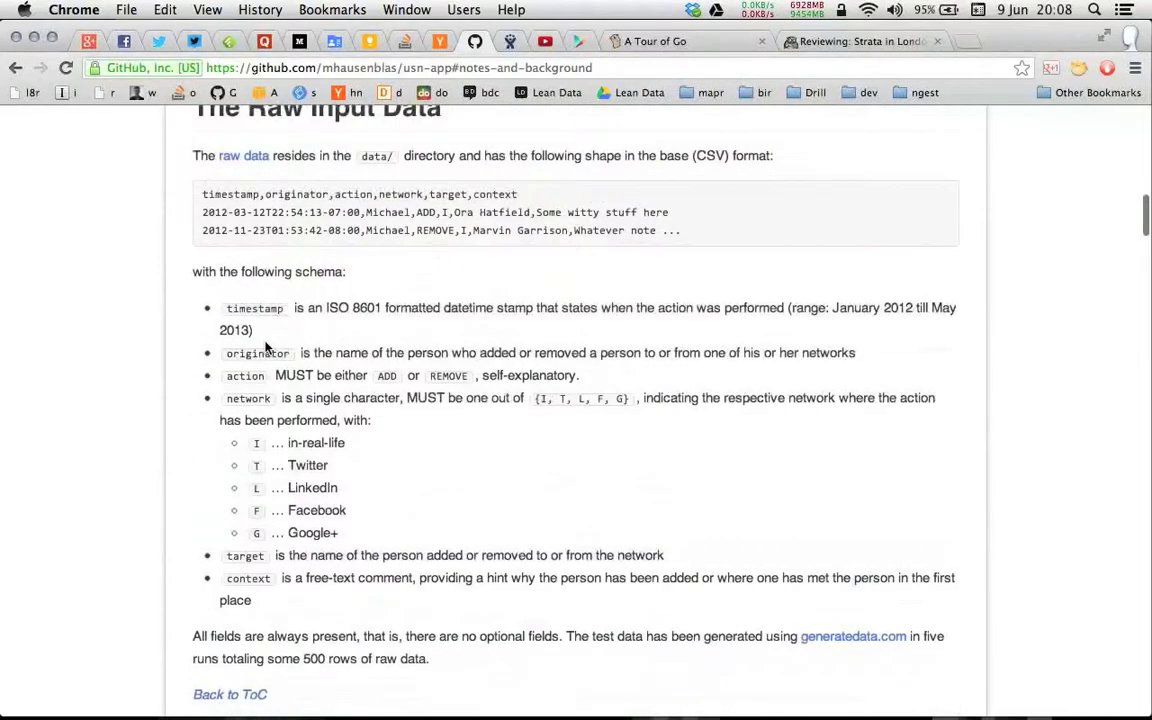
scroll("up", 3)
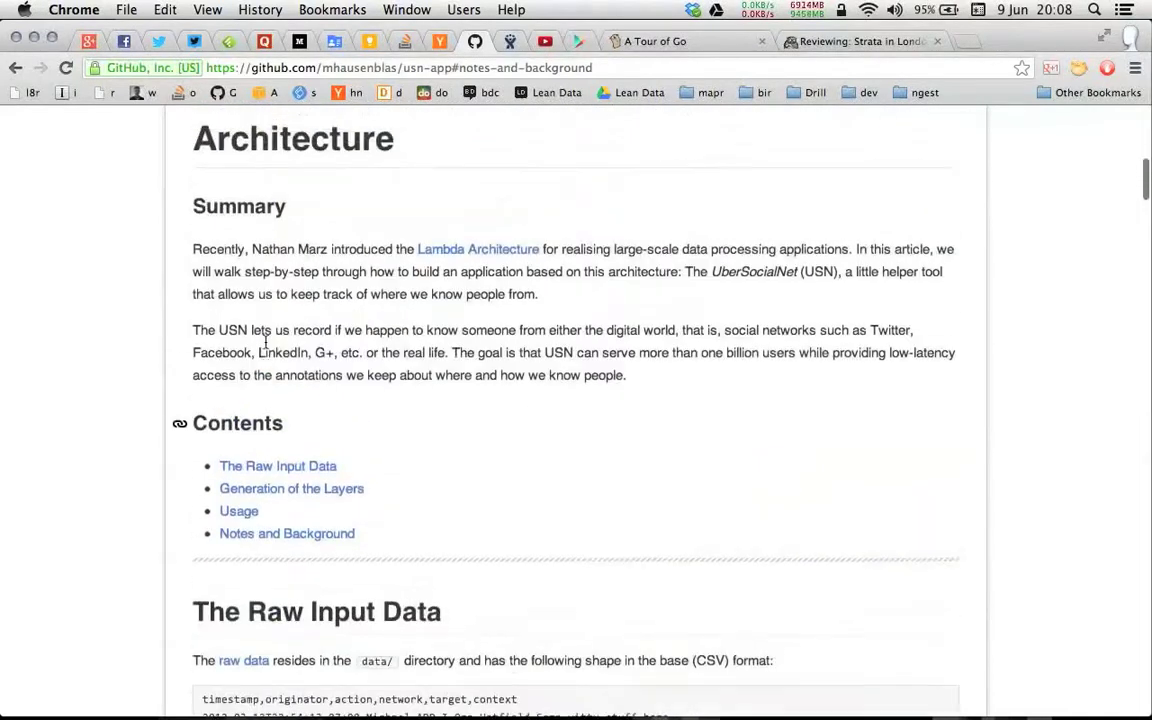
scroll("up", 3)
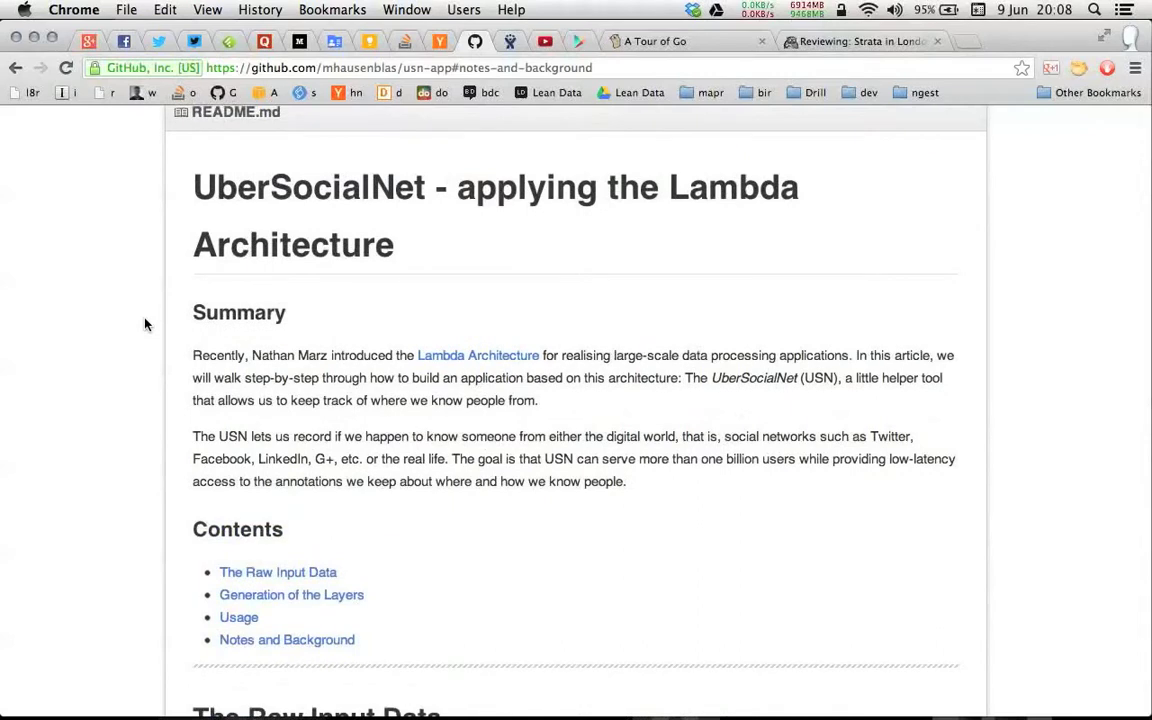
mouse_move(190, 278)
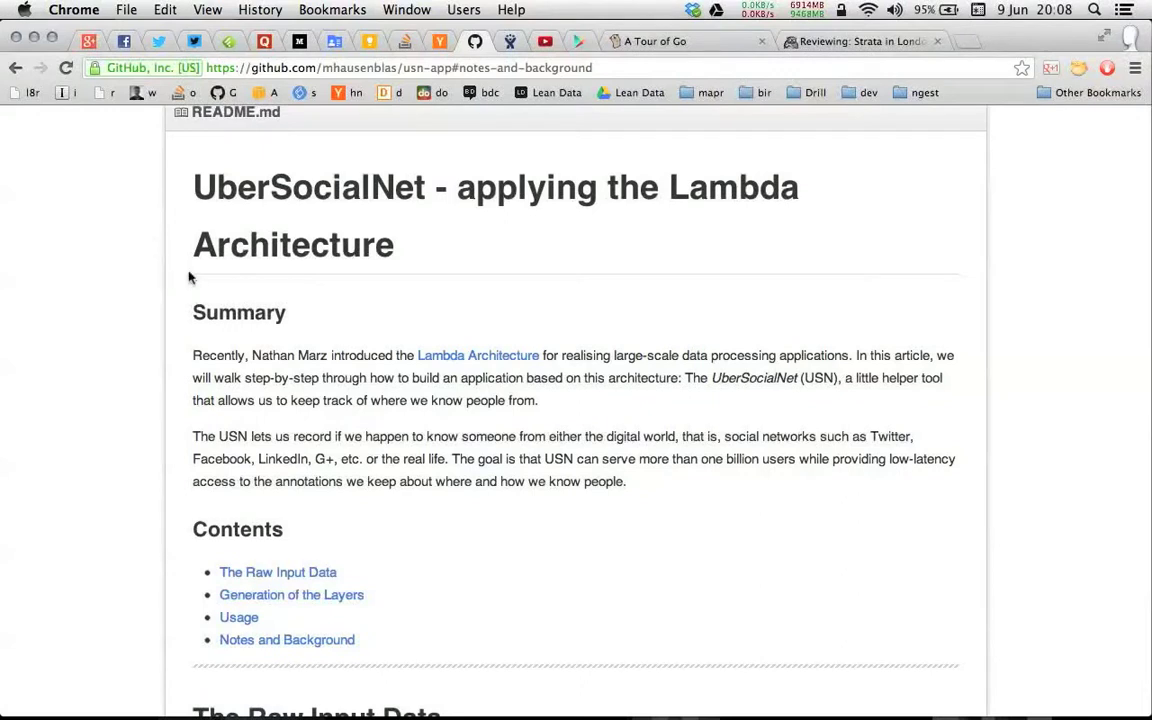